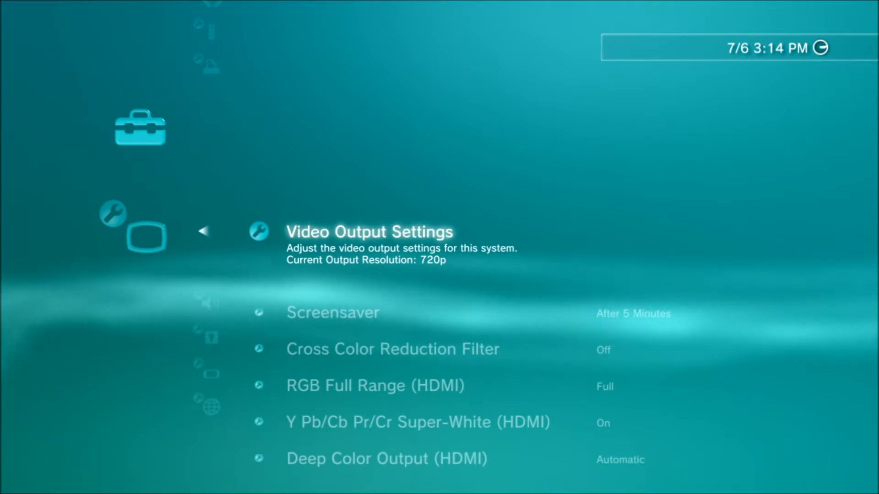
- Set the PS3 video output connector to Custom resolution with 720p ticked
{"action": "left_click", "coordinate": [369, 231]}
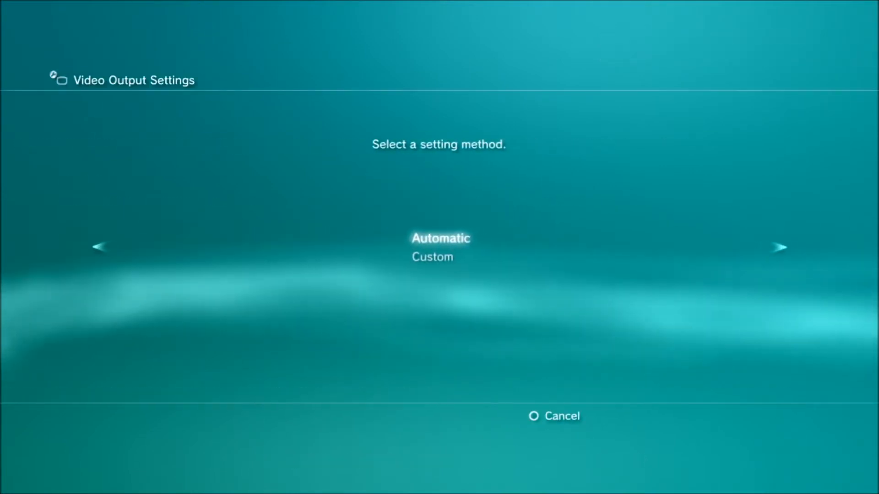
{"action": "left_click", "coordinate": [432, 257]}
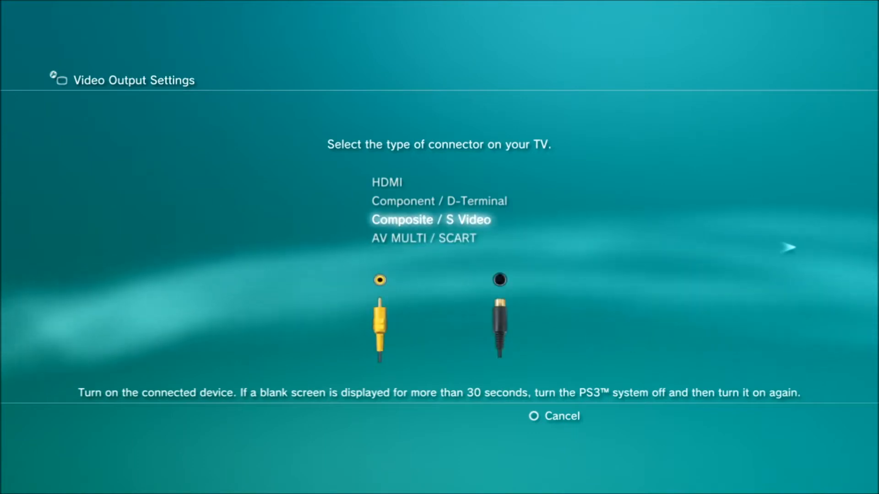
{"action": "key", "text": "up"}
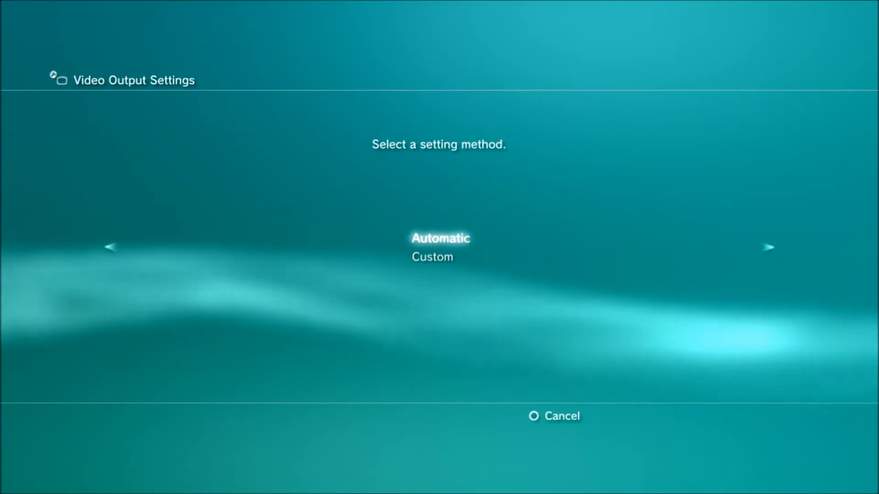
{"action": "key", "text": "Down"}
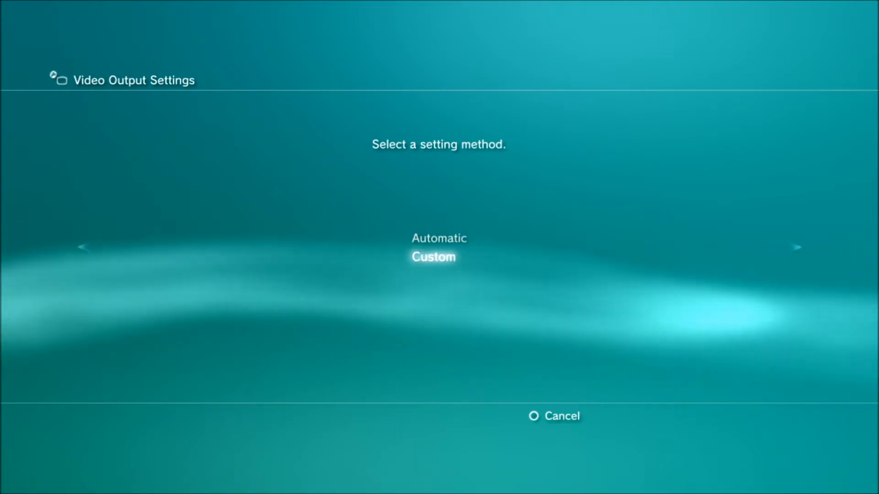
{"action": "left_click", "coordinate": [432, 257]}
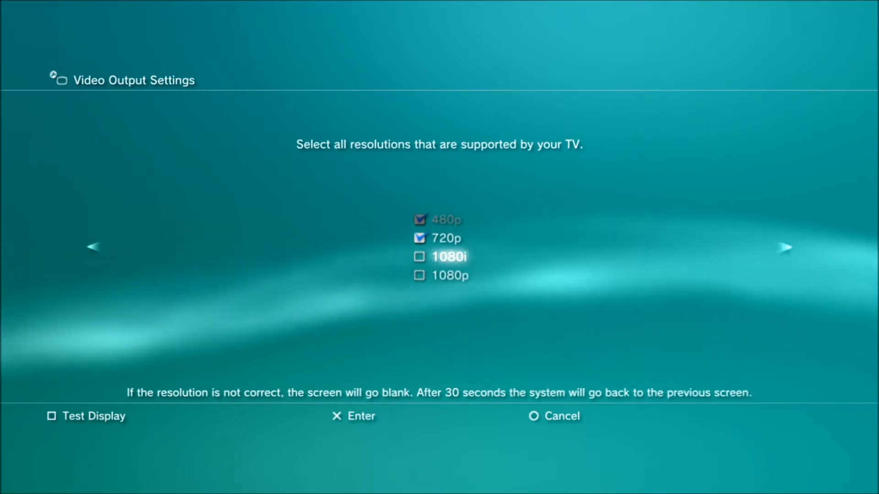
{"action": "key", "text": "Up"}
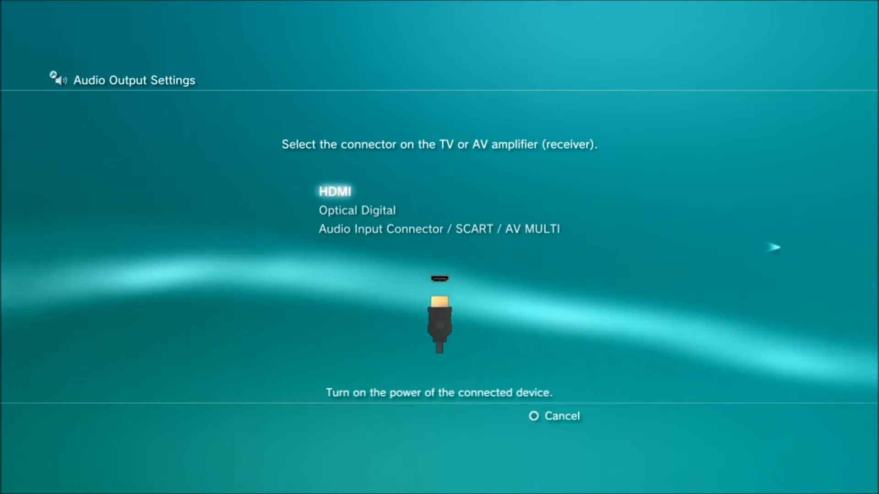
- Save HDMI audio output with a manually selected list of supported formats
{"action": "left_click", "coordinate": [335, 191]}
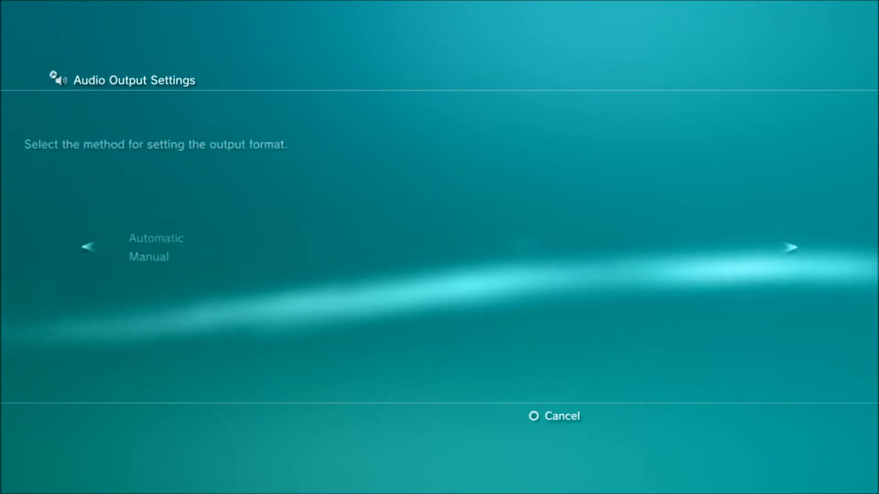
{"action": "left_click", "coordinate": [150, 256]}
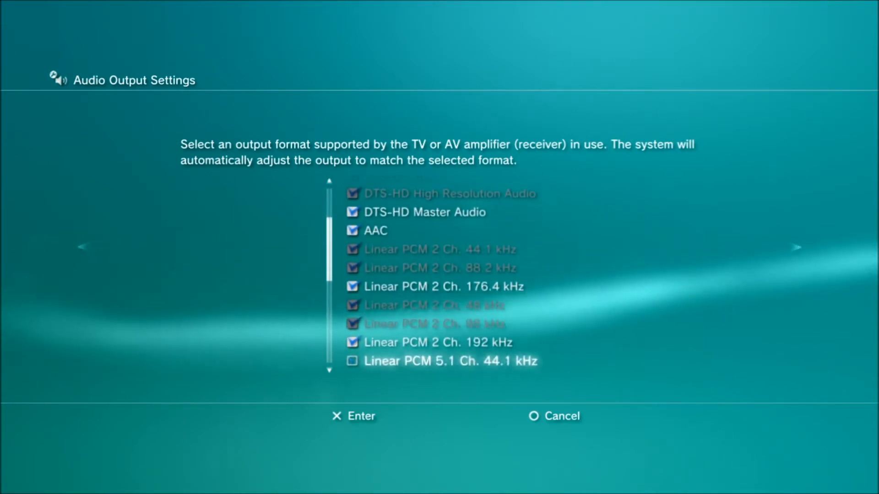
{"action": "scroll", "scroll_direction": "down", "scroll_amount": 3}
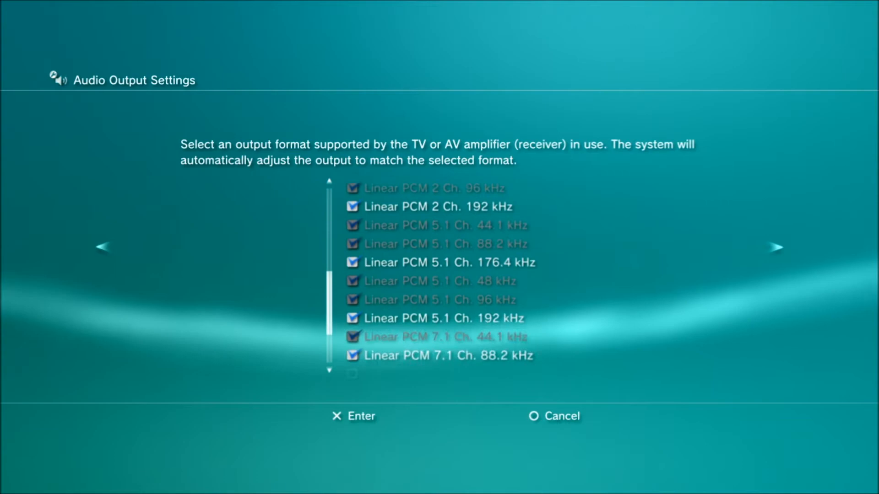
{"action": "scroll", "scroll_direction": "down", "scroll_amount": 3}
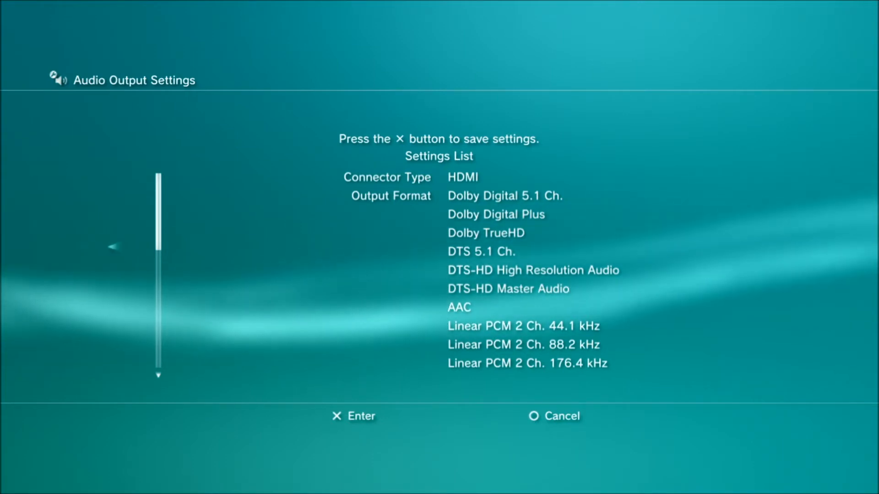
{"action": "key", "text": "Escape"}
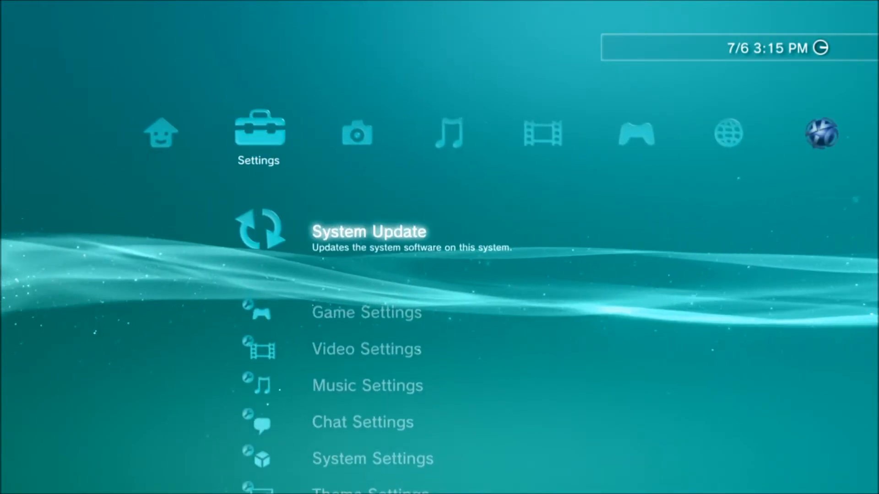
- Leave the PS3 menu for the YouTube channel page showing the PS3 Montage video
{"action": "key", "text": "Left"}
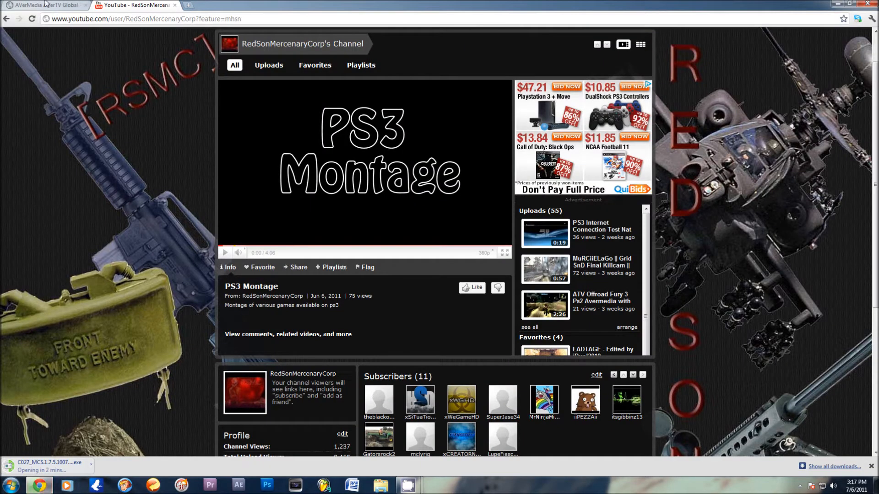
- Browse the DarkCrystal HD Capture Pro page's AP & Driver list of MediaCenter versions
{"action": "left_click", "coordinate": [44, 5]}
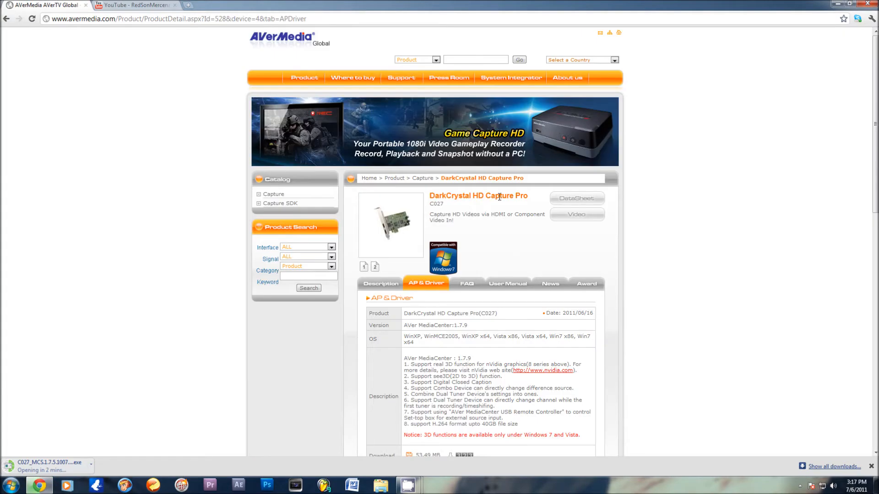
{"action": "mouse_move", "coordinate": [484, 208]}
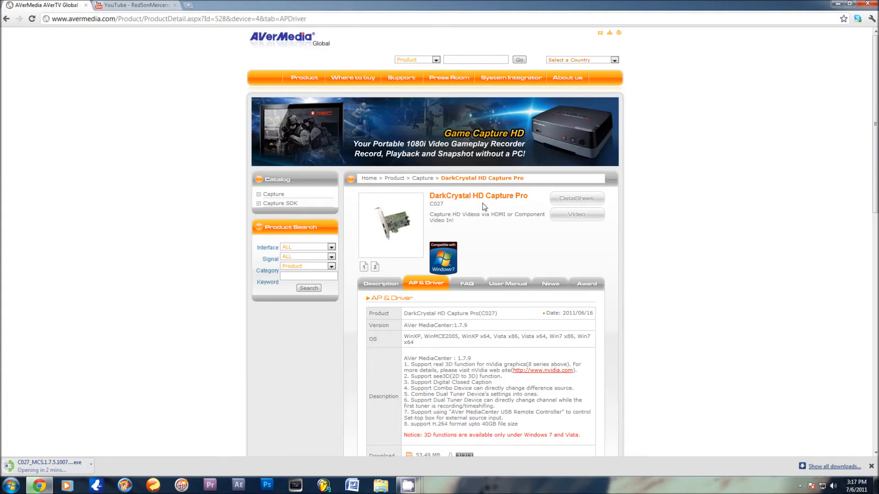
{"action": "scroll", "scroll_direction": "down", "scroll_amount": 3}
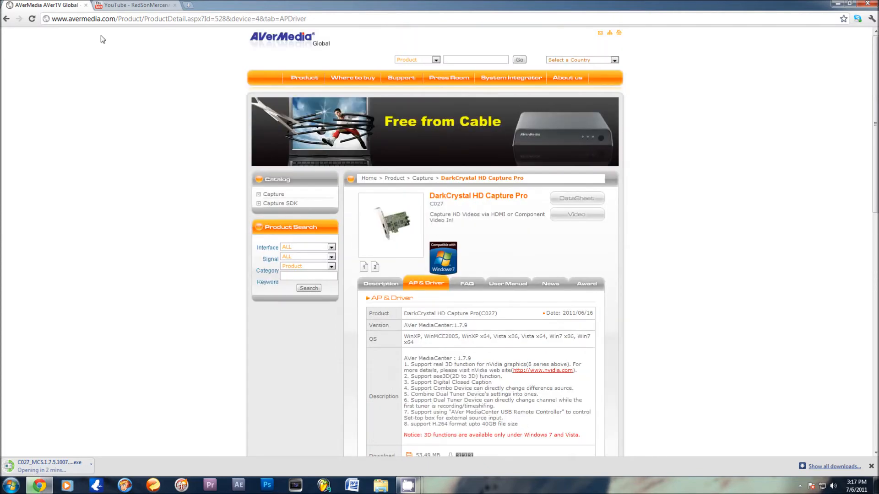
{"action": "scroll", "scroll_direction": "down", "scroll_amount": 3}
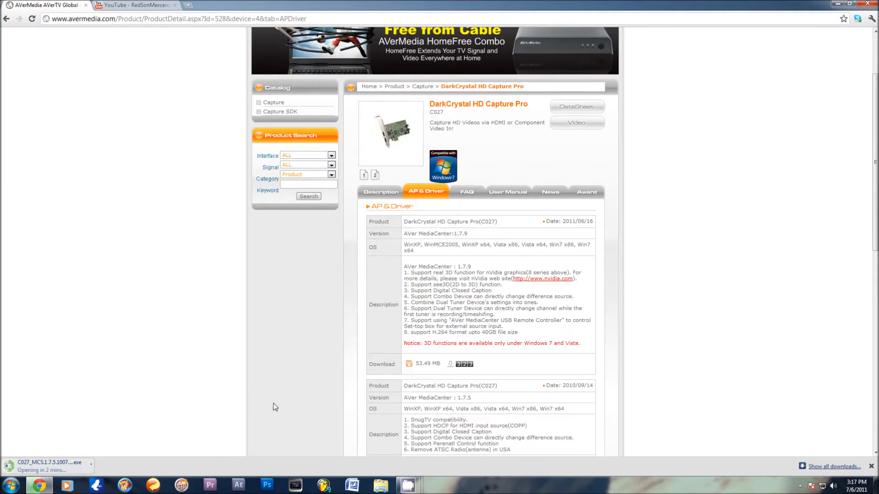
{"action": "scroll", "scroll_direction": "down", "scroll_amount": 3}
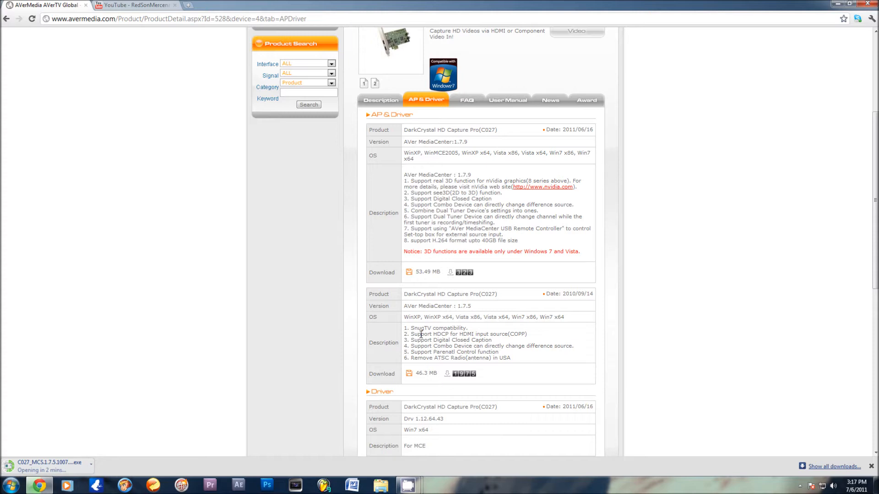
{"action": "mouse_move", "coordinate": [420, 330]}
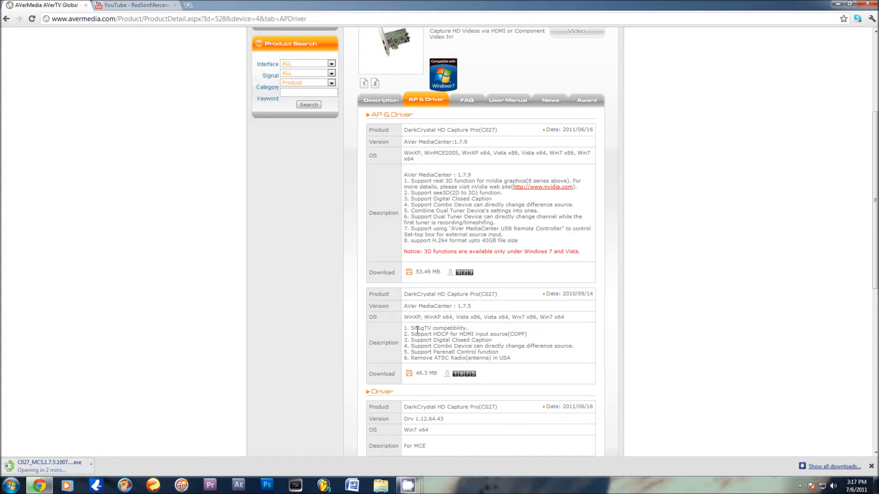
{"action": "mouse_move", "coordinate": [359, 339]}
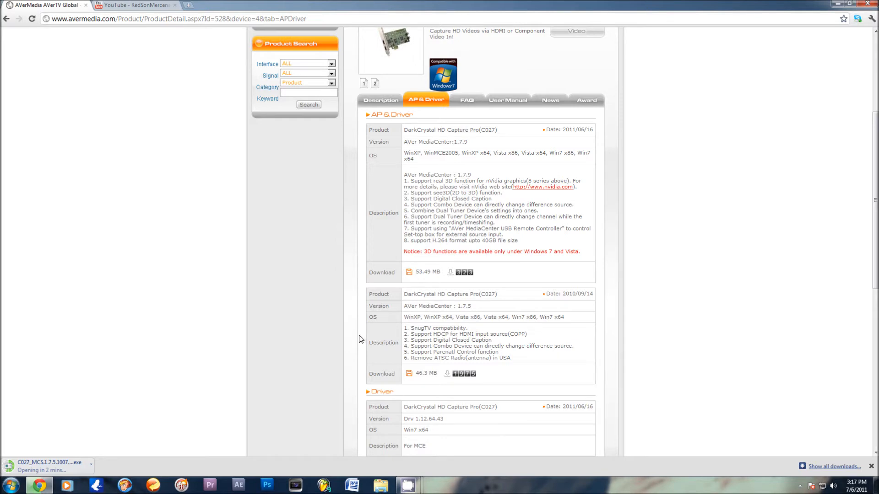
{"action": "mouse_move", "coordinate": [394, 344]}
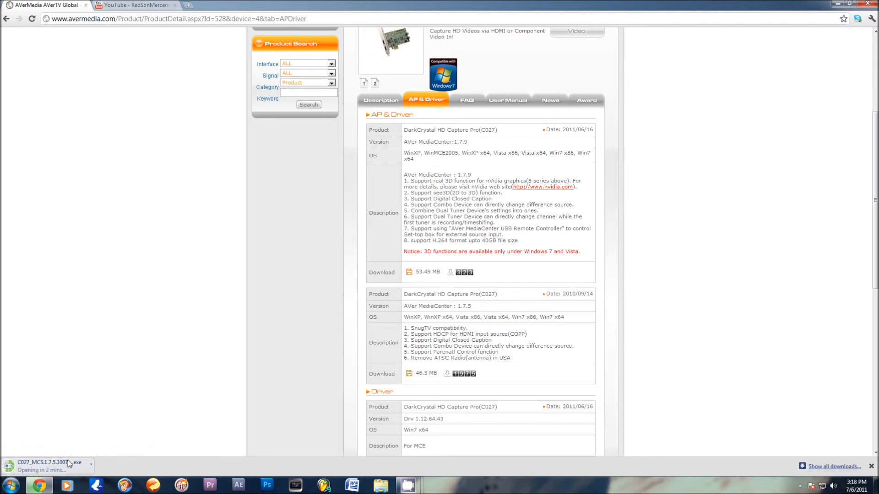
{"action": "mouse_move", "coordinate": [347, 254]}
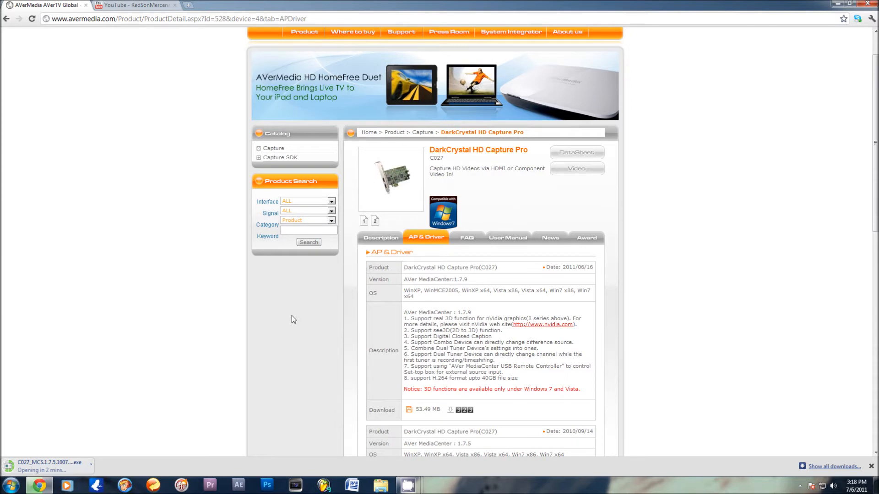
{"action": "mouse_move", "coordinate": [284, 321]}
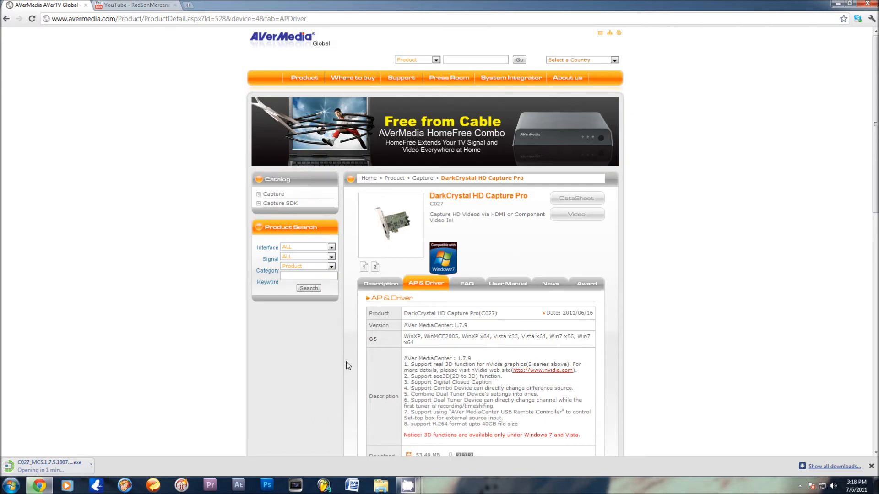
{"action": "mouse_move", "coordinate": [344, 363]}
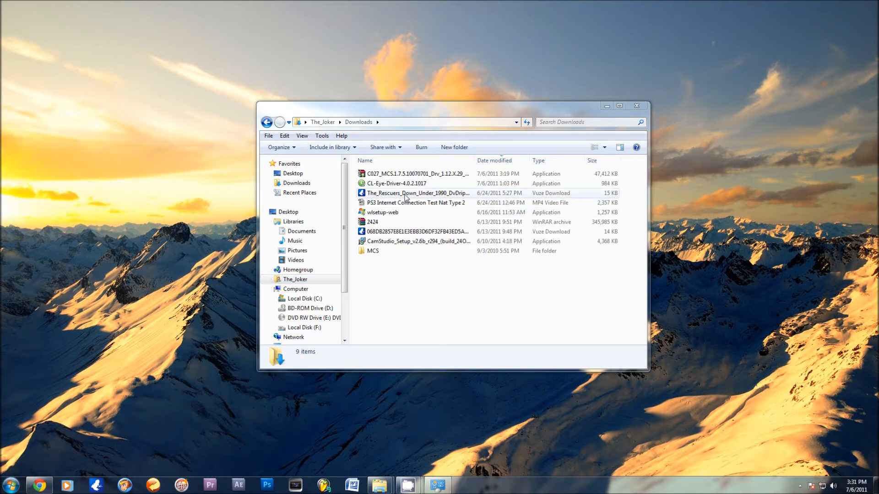
{"action": "mouse_move", "coordinate": [400, 180]}
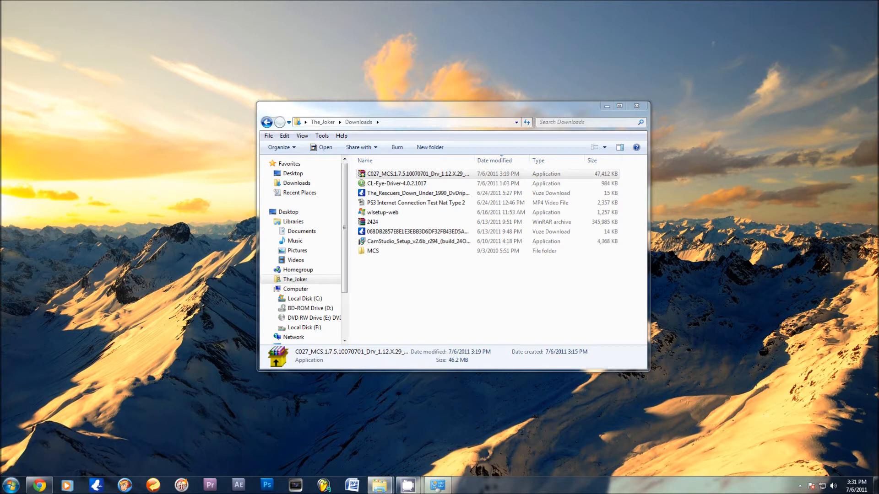
- Run the AVer MediaCenter installer, accept the license, and complete the Complete setup
{"action": "double_click", "coordinate": [417, 173]}
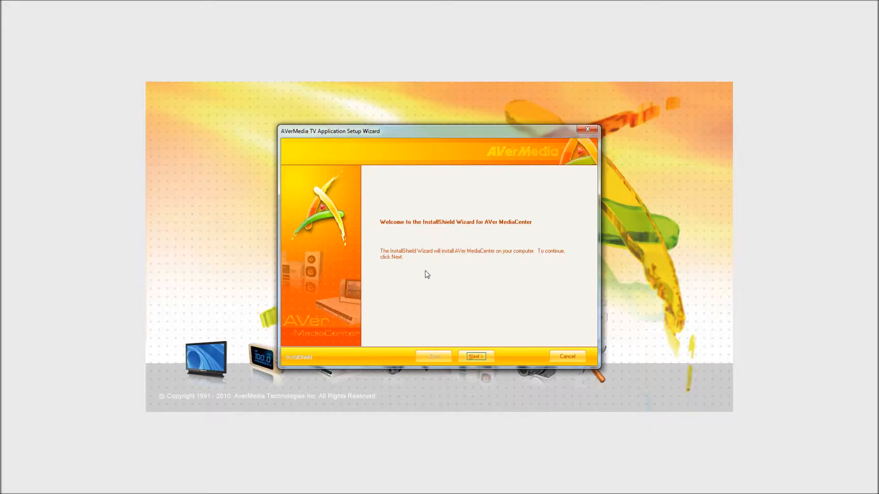
{"action": "left_click", "coordinate": [474, 356]}
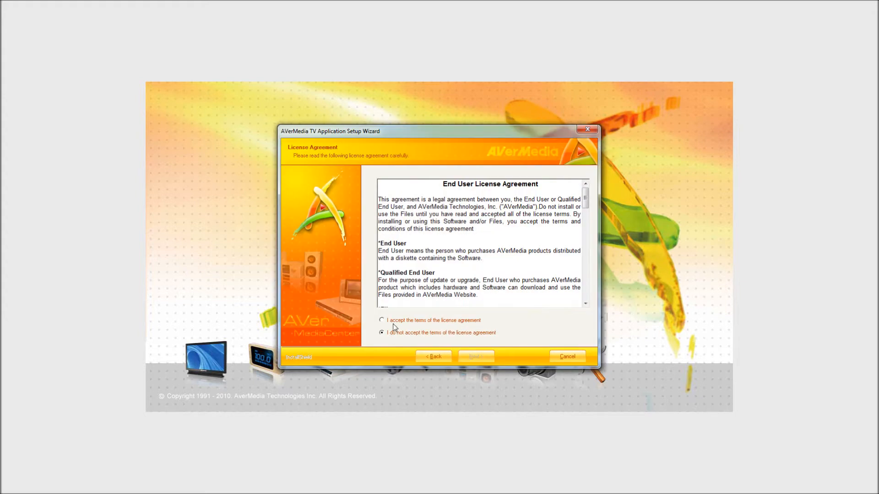
{"action": "left_click", "coordinate": [475, 357]}
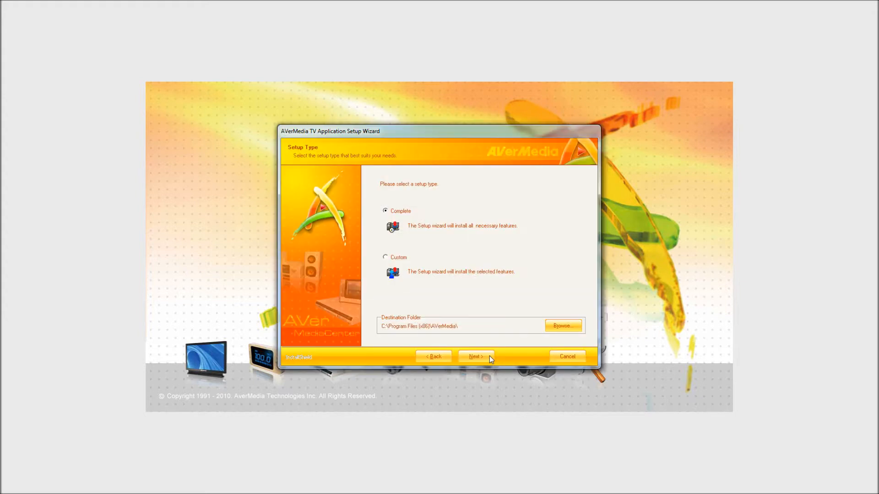
{"action": "mouse_move", "coordinate": [459, 352]}
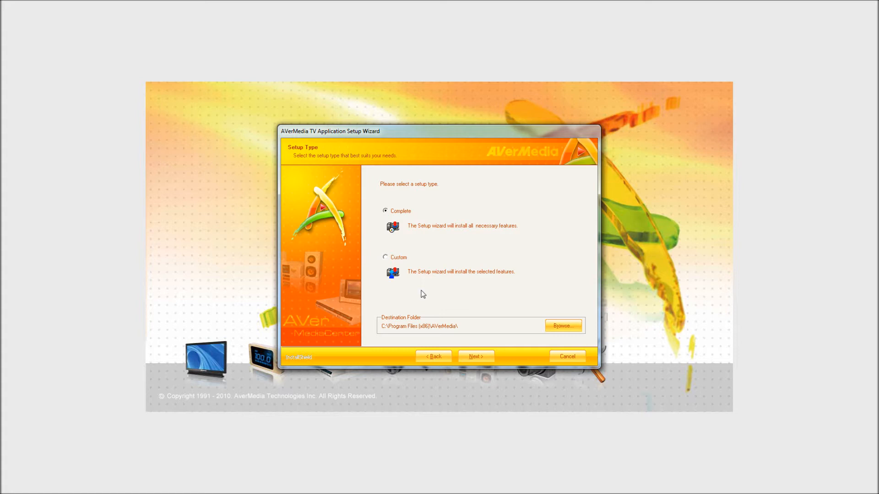
{"action": "mouse_move", "coordinate": [422, 292]}
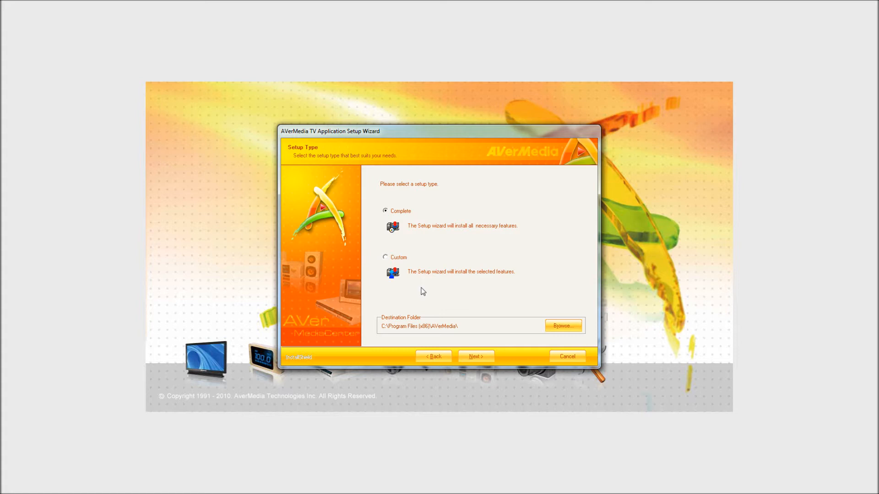
{"action": "mouse_move", "coordinate": [355, 189]}
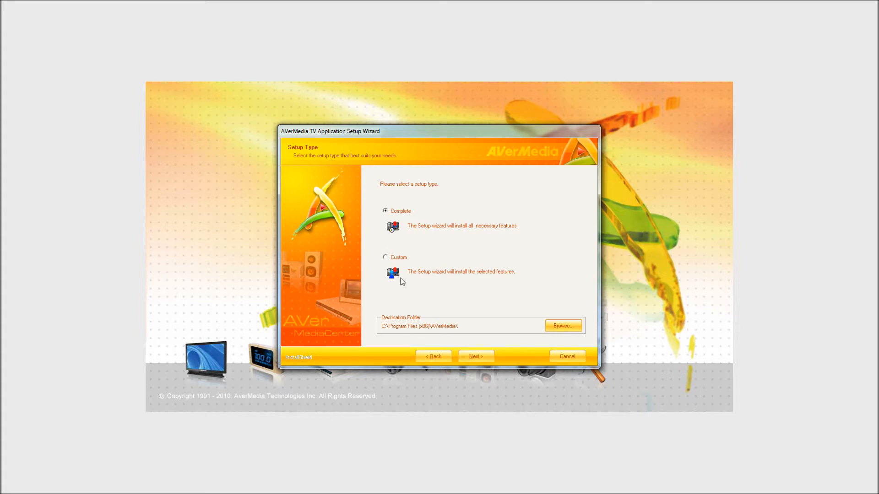
{"action": "mouse_move", "coordinate": [448, 319]}
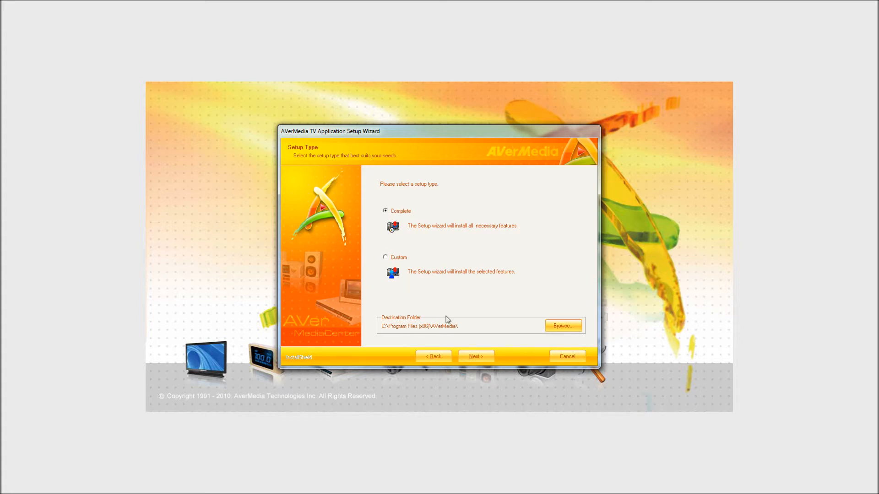
{"action": "left_click", "coordinate": [475, 357]}
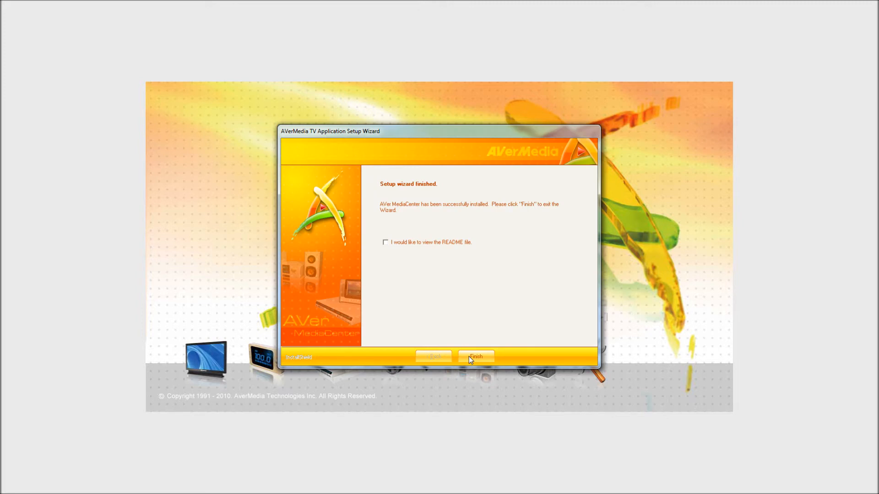
{"action": "left_click", "coordinate": [475, 357]}
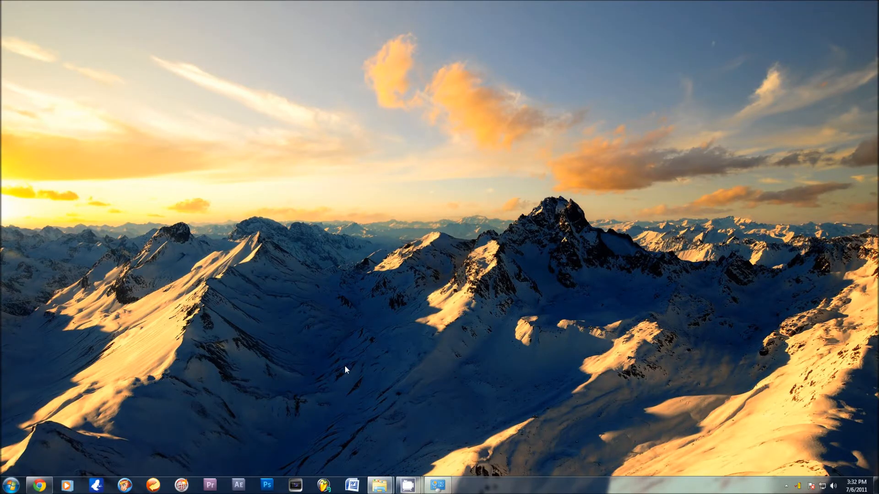
- Launch AVer MediaCenter from the Start menu programs list
{"action": "left_click", "coordinate": [10, 485]}
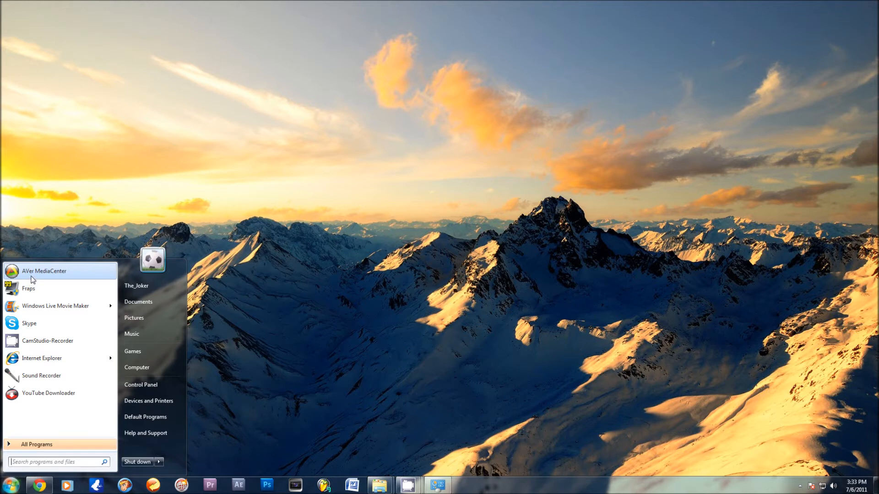
{"action": "left_click", "coordinate": [10, 485]}
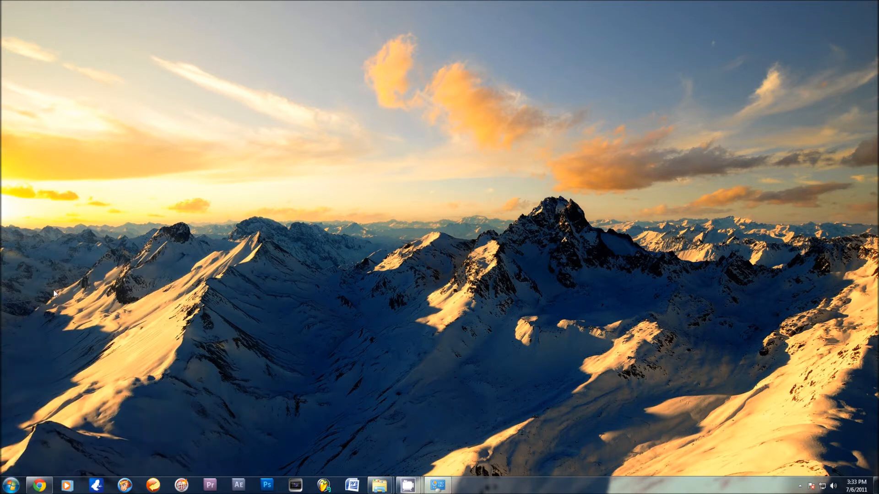
{"action": "left_click", "coordinate": [436, 484]}
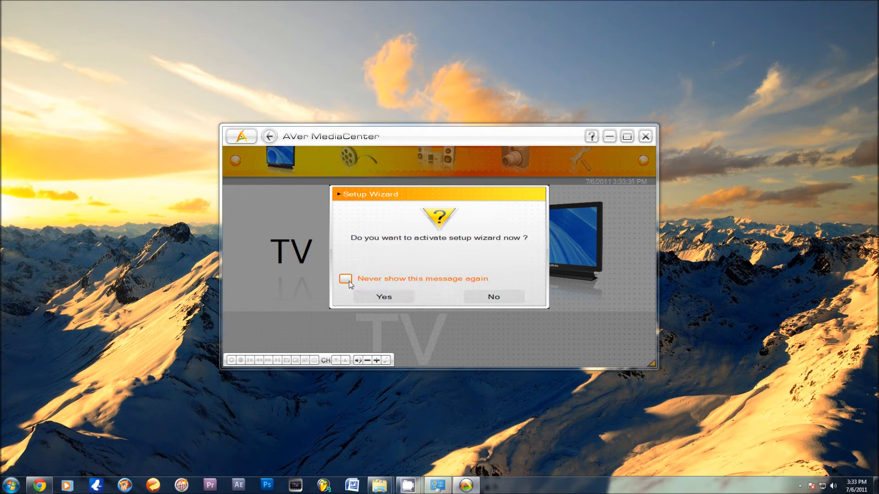
- Run the first-run setup wizard with the C027 capture device and NTSC standards
{"action": "left_click", "coordinate": [384, 297]}
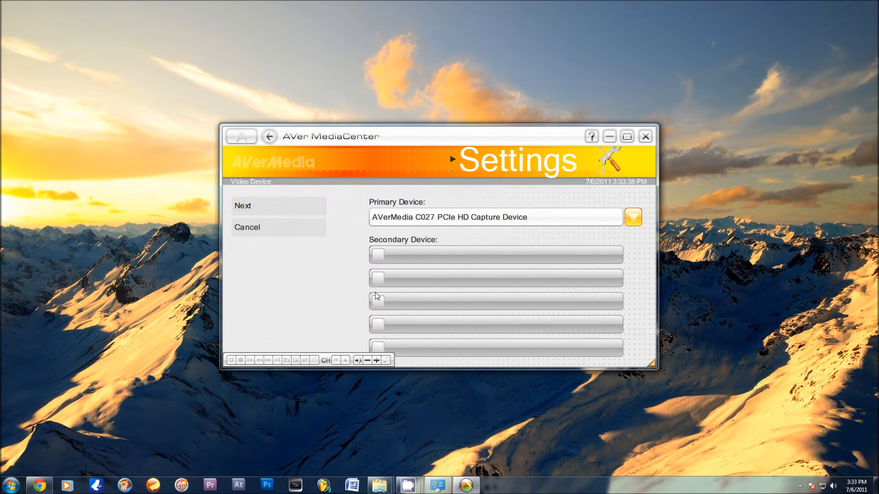
{"action": "left_click", "coordinate": [627, 136]}
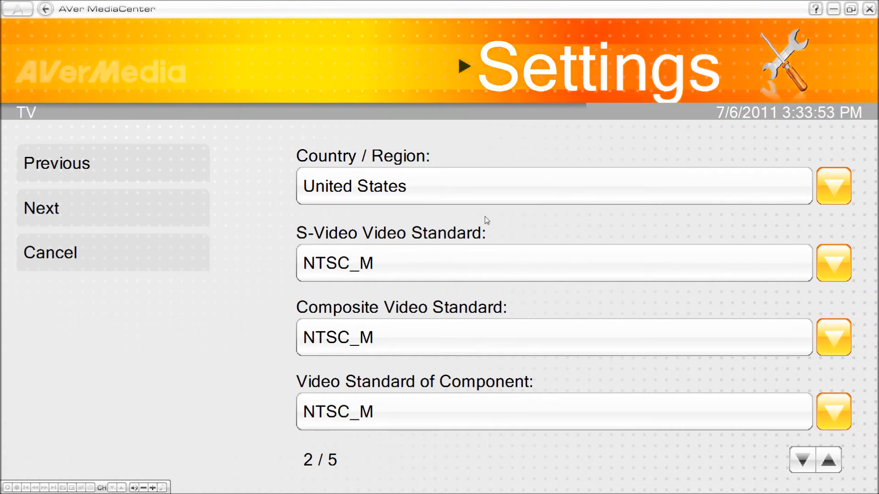
{"action": "mouse_move", "coordinate": [65, 209]}
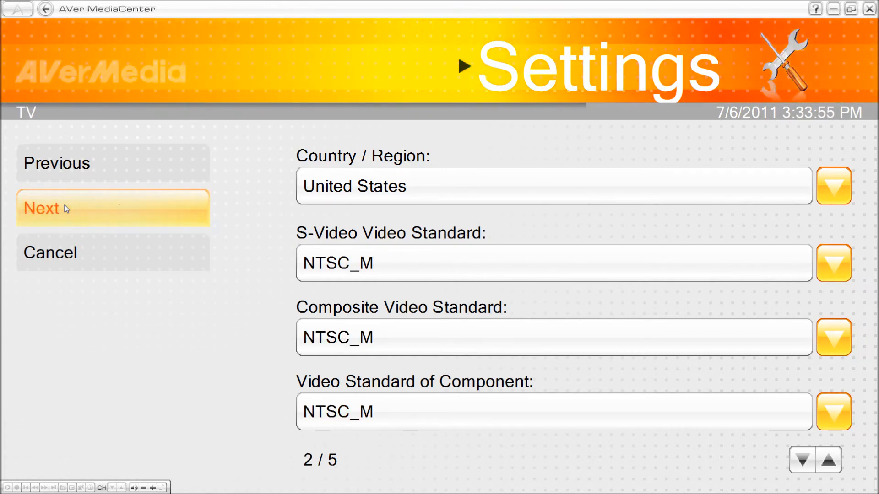
{"action": "left_click", "coordinate": [112, 208]}
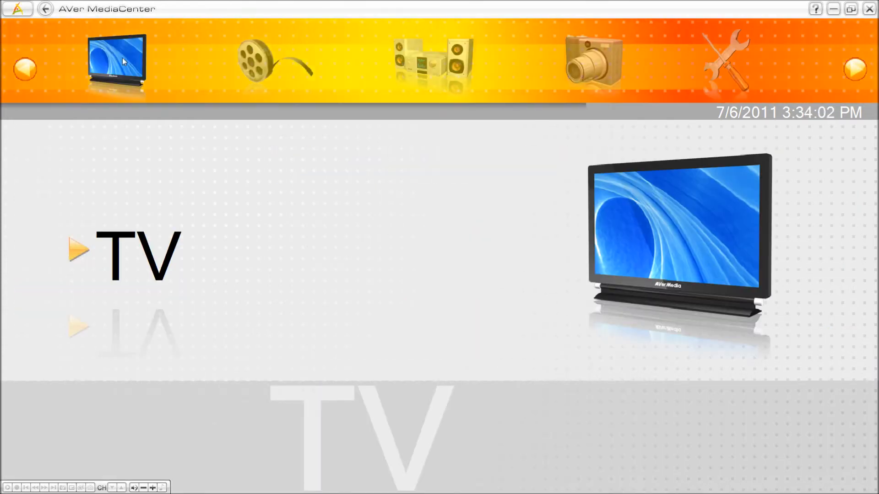
{"action": "left_click", "coordinate": [726, 61]}
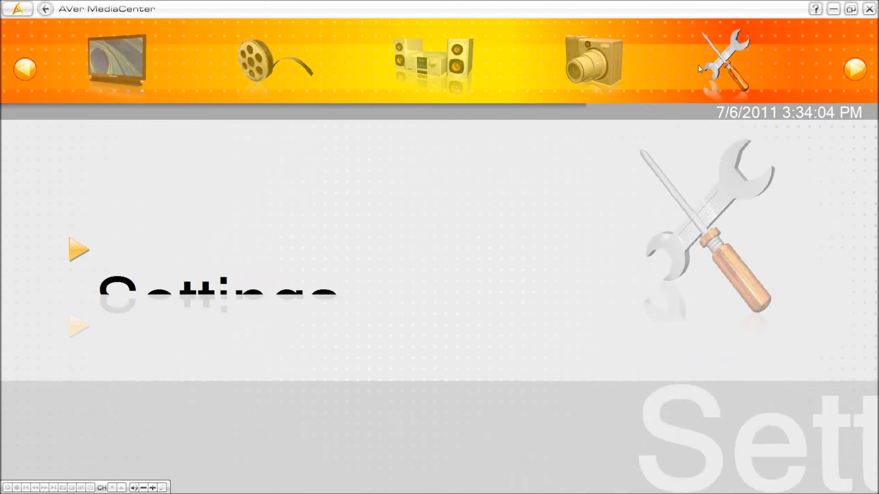
{"action": "left_click", "coordinate": [725, 62]}
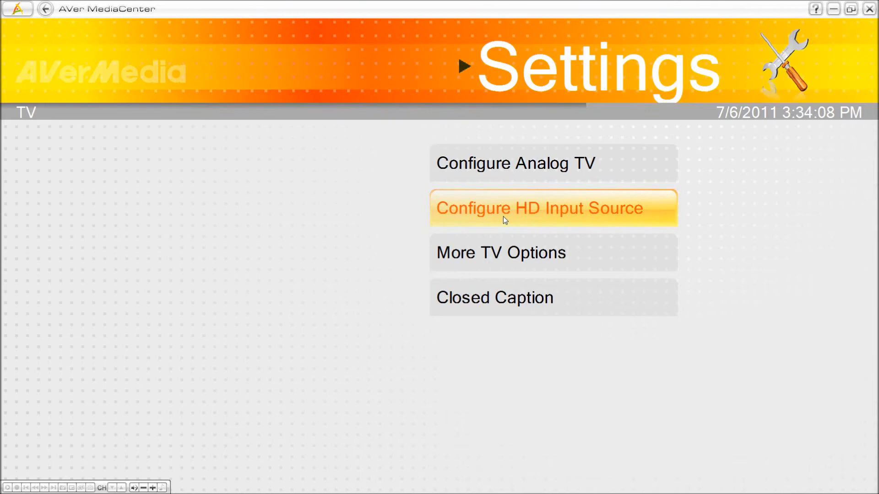
{"action": "left_click", "coordinate": [554, 208]}
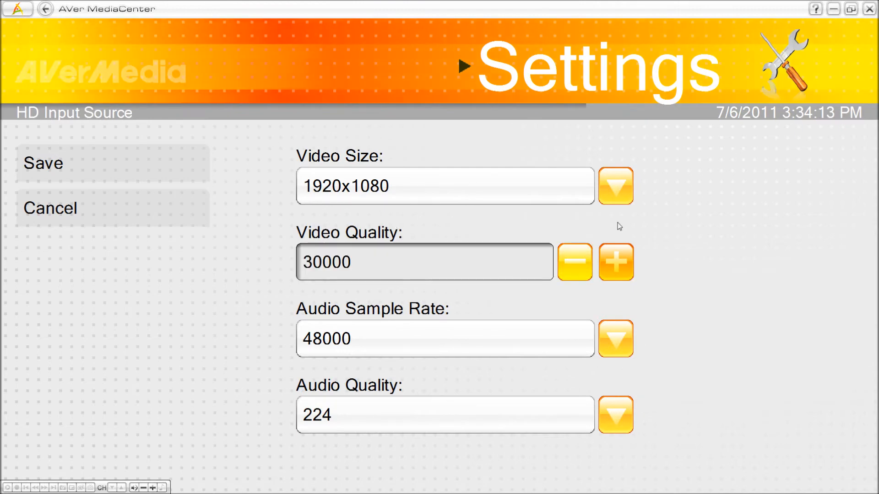
{"action": "left_click", "coordinate": [615, 185]}
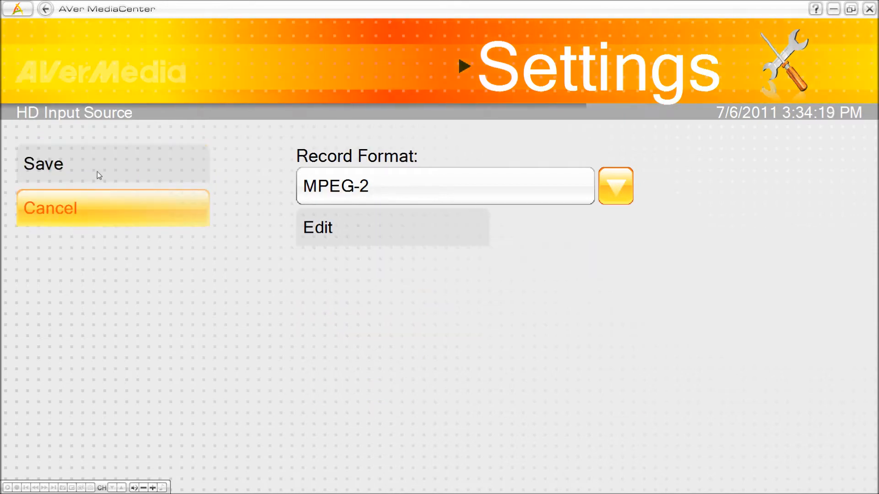
{"action": "left_click", "coordinate": [112, 208]}
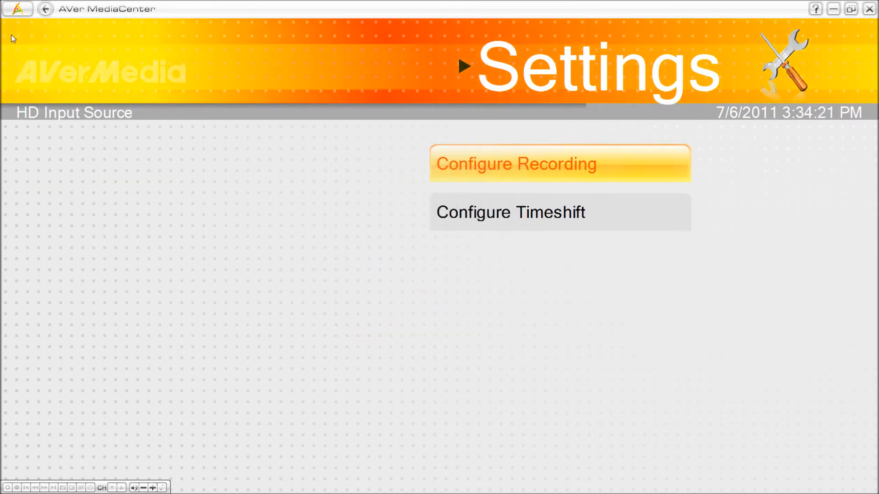
{"action": "left_click", "coordinate": [46, 9]}
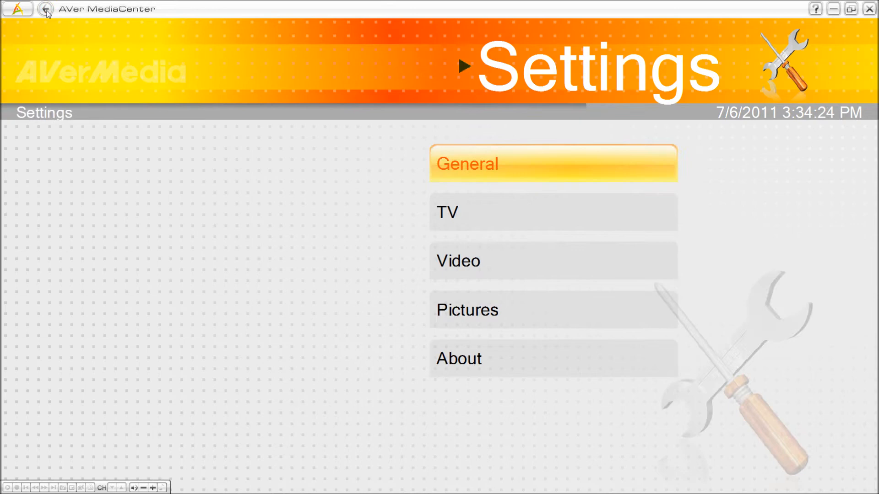
{"action": "left_click", "coordinate": [45, 9]}
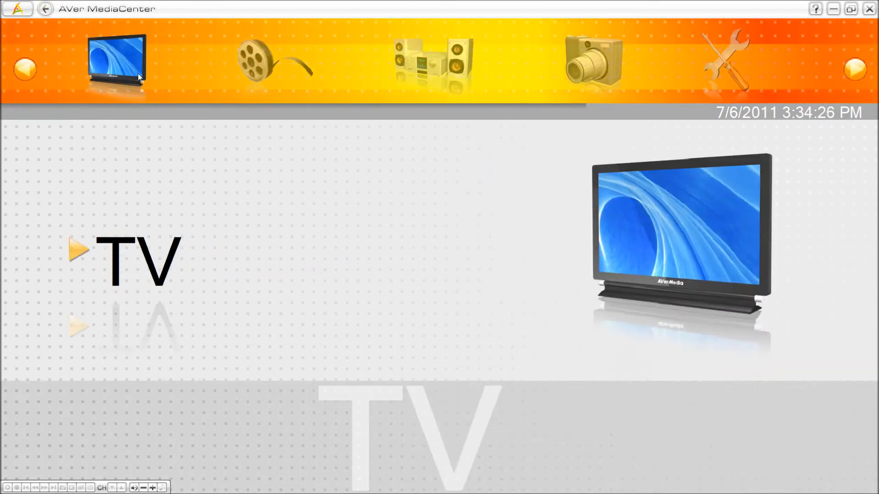
- Preview the PS3 feed over HDMI in TV Live and dismiss the protected-content recording refusal
{"action": "left_click", "coordinate": [117, 62]}
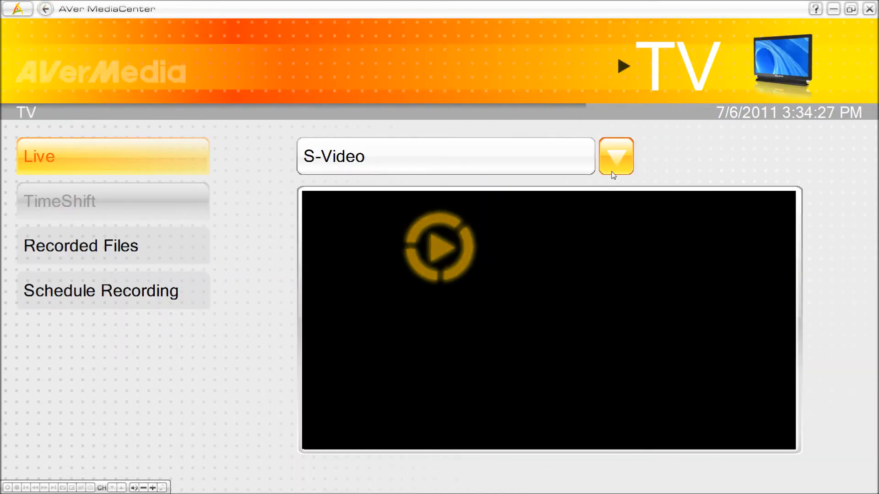
{"action": "left_click", "coordinate": [616, 156]}
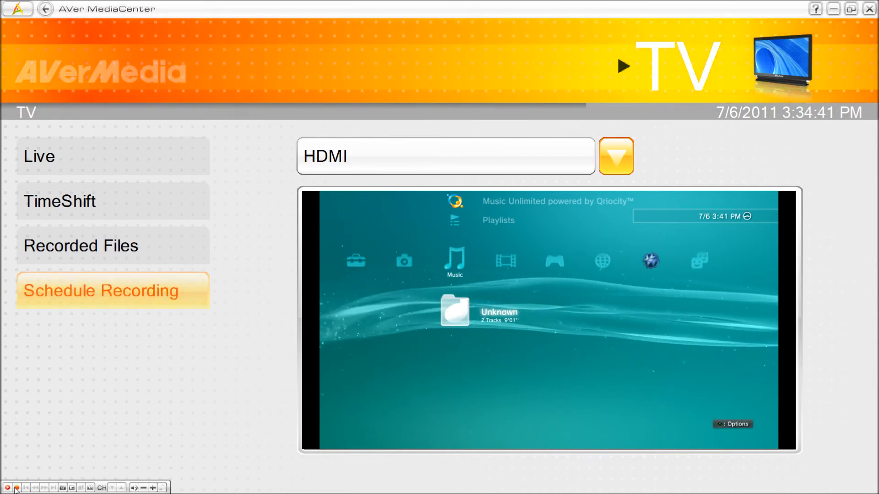
{"action": "left_click", "coordinate": [16, 487]}
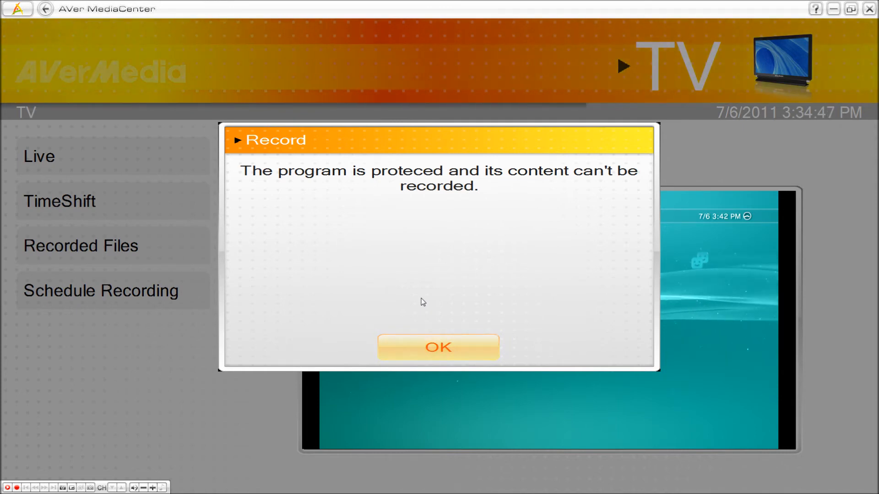
{"action": "left_click", "coordinate": [438, 347]}
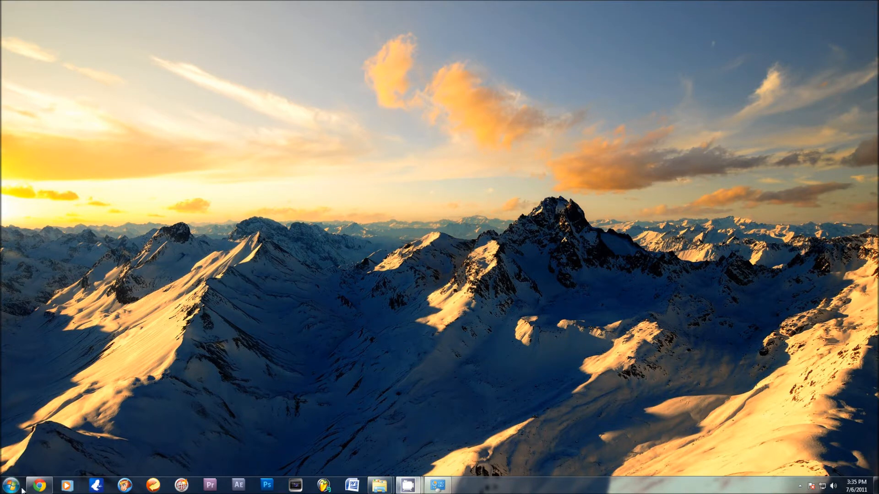
- Launch Fraps and show its Movies capture settings
{"action": "left_click", "coordinate": [10, 485]}
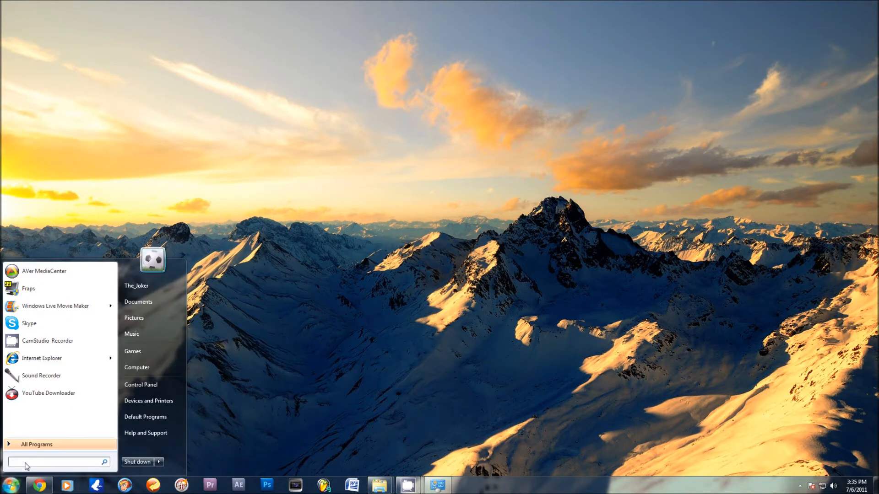
{"action": "mouse_move", "coordinate": [56, 305]}
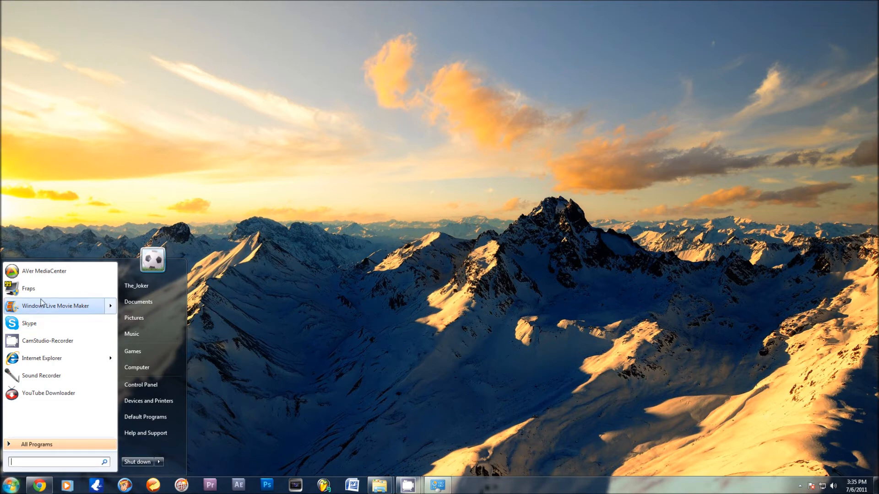
{"action": "mouse_move", "coordinate": [35, 294]}
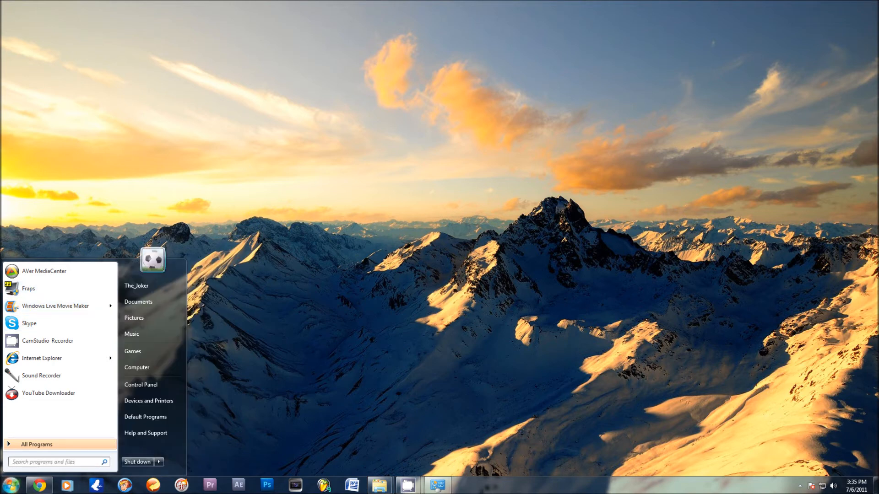
{"action": "left_click", "coordinate": [474, 414]}
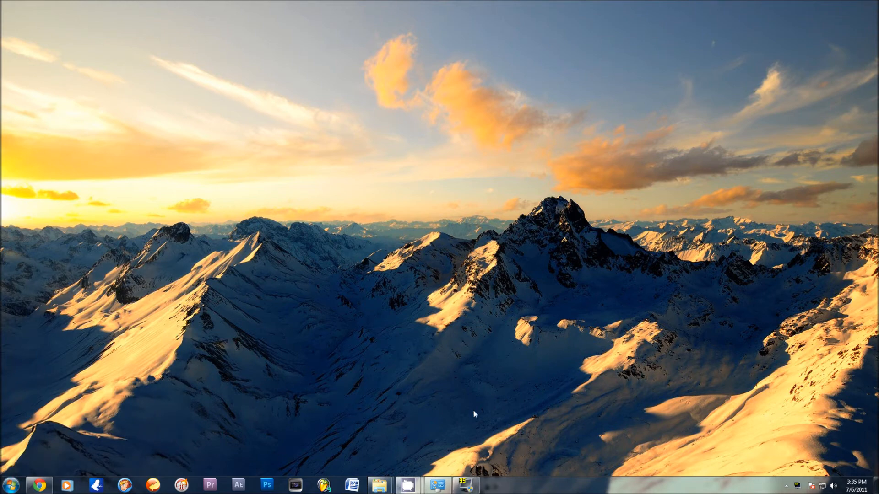
{"action": "left_click", "coordinate": [465, 485]}
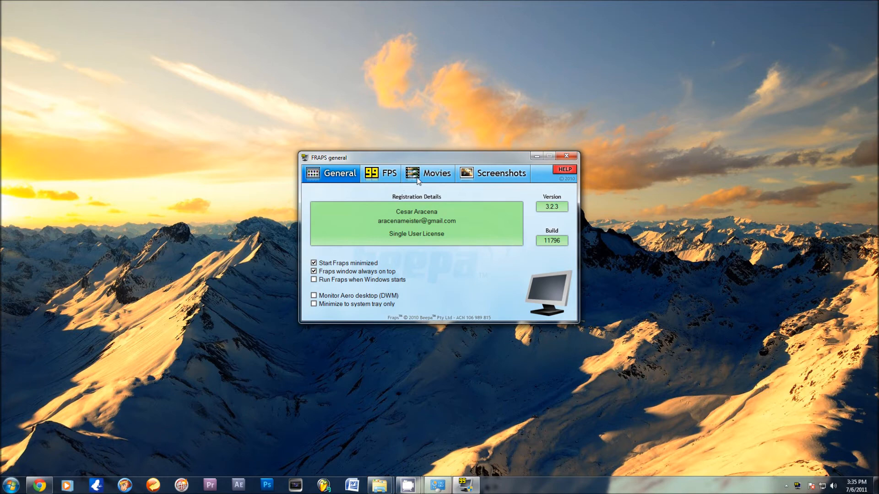
{"action": "left_click", "coordinate": [428, 173]}
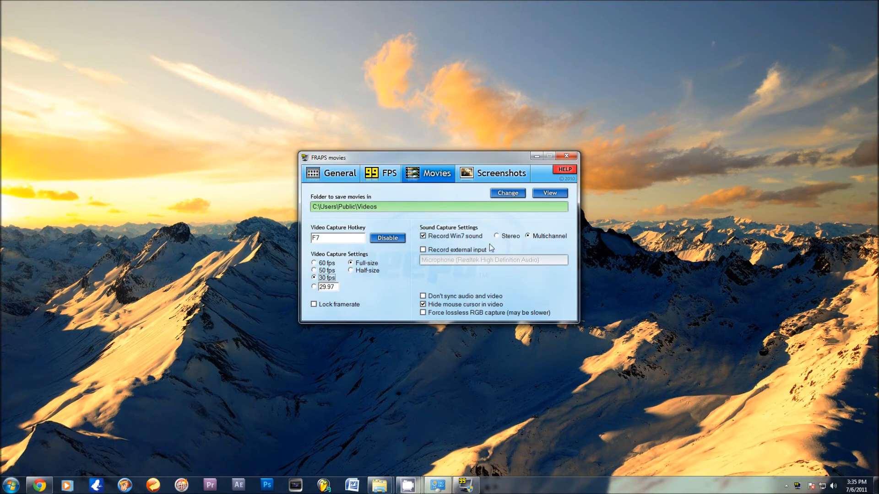
{"action": "mouse_move", "coordinate": [332, 242]}
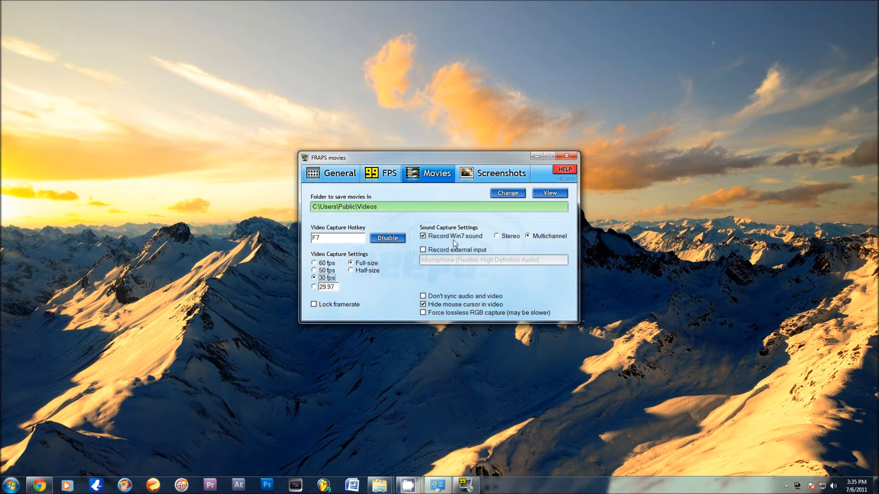
{"action": "mouse_move", "coordinate": [445, 249]}
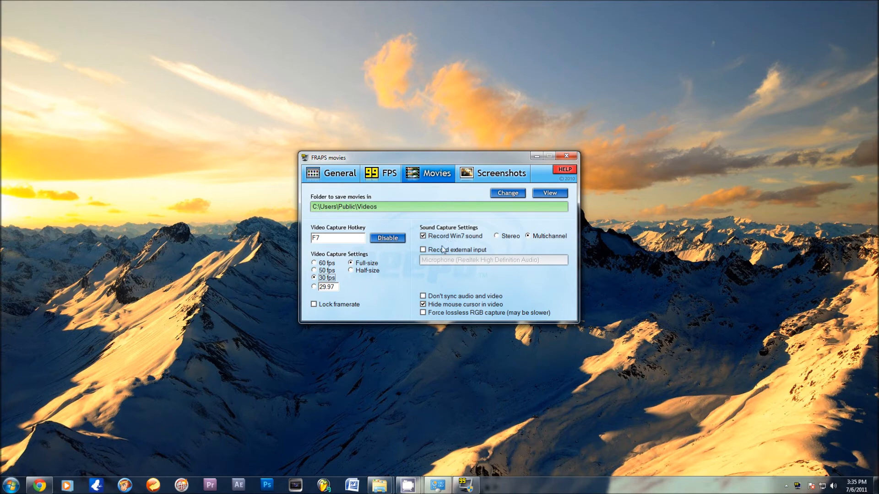
- Uncheck 'Record external input' and close the Fraps window
{"action": "left_click", "coordinate": [423, 250]}
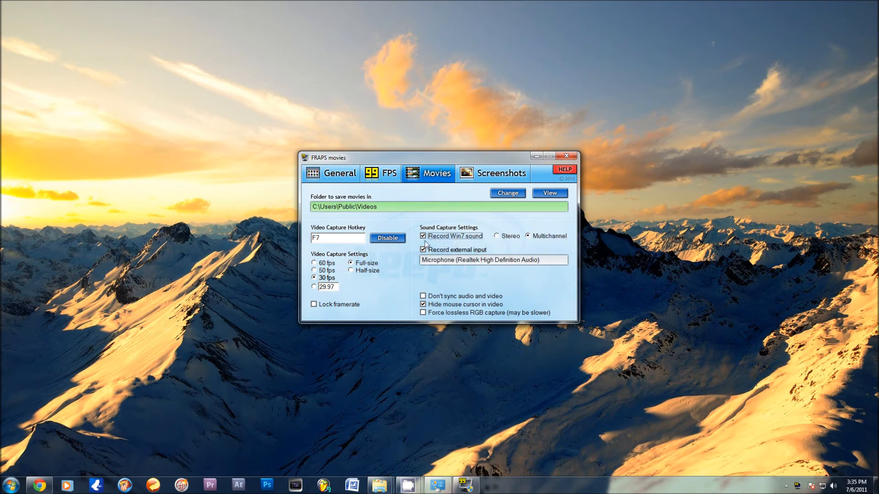
{"action": "left_click", "coordinate": [423, 250]}
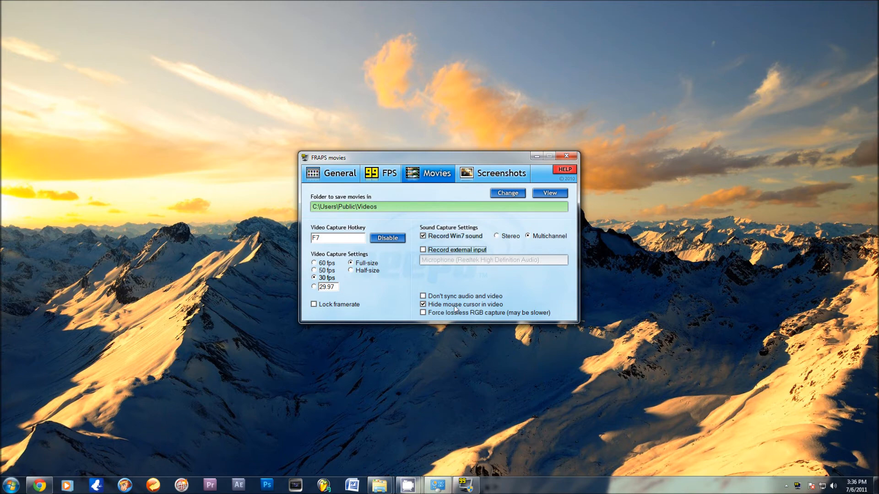
{"action": "mouse_move", "coordinate": [166, 217]}
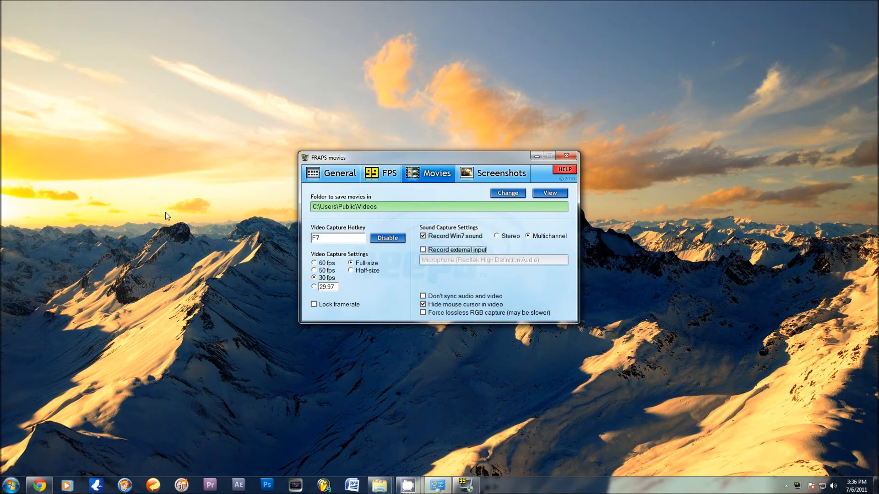
{"action": "mouse_move", "coordinate": [402, 228]}
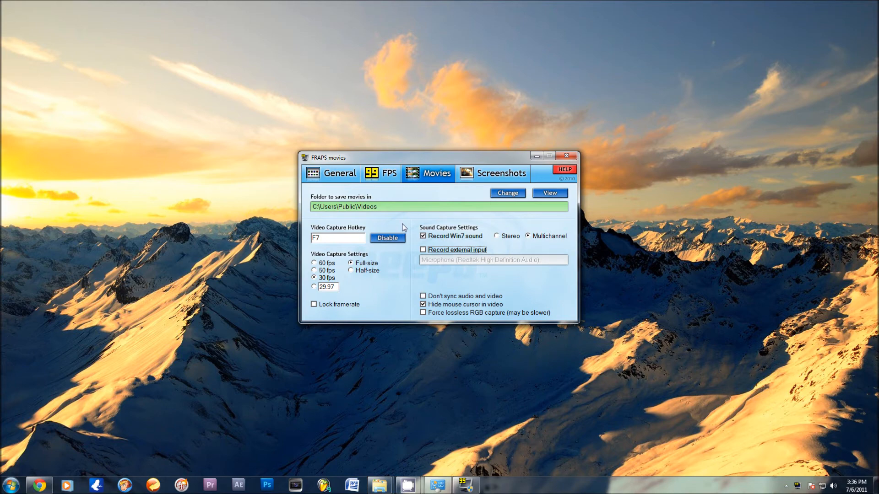
{"action": "mouse_move", "coordinate": [530, 242]}
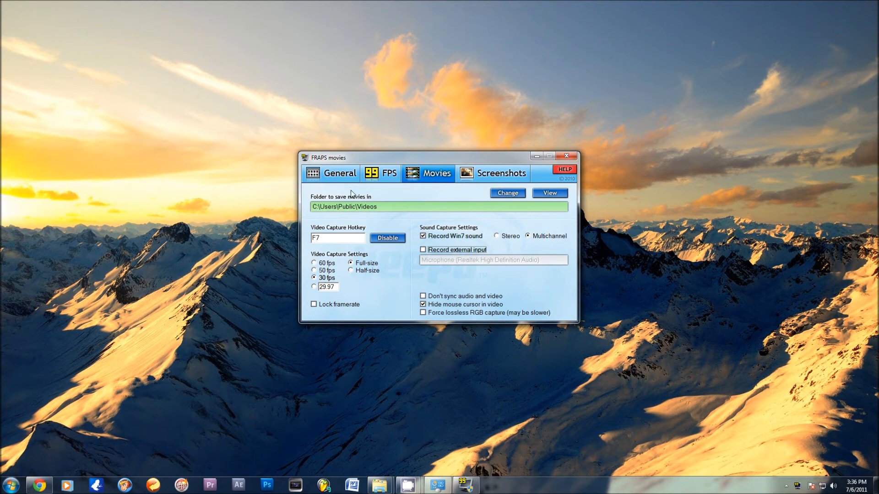
{"action": "mouse_move", "coordinate": [361, 212]}
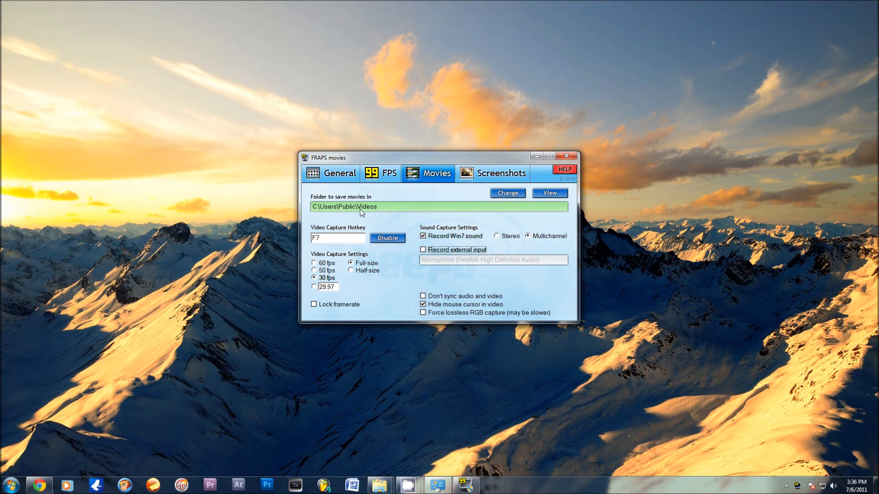
{"action": "mouse_move", "coordinate": [352, 193]}
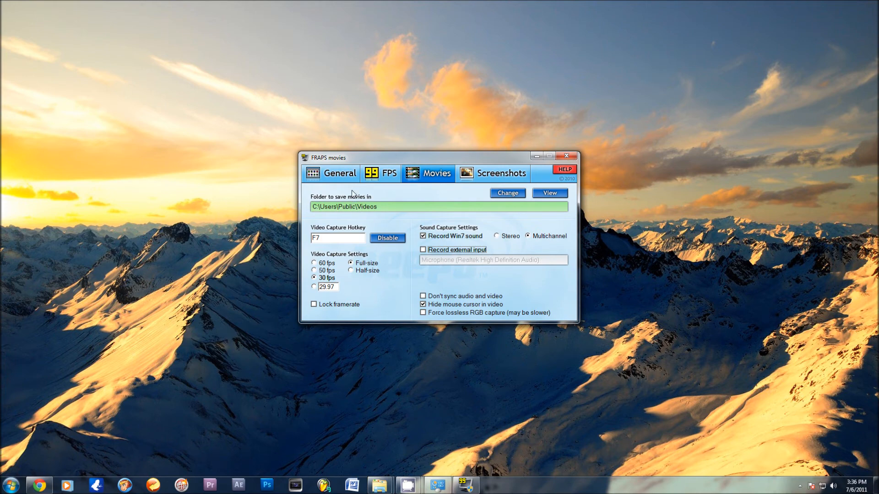
{"action": "mouse_move", "coordinate": [541, 178]}
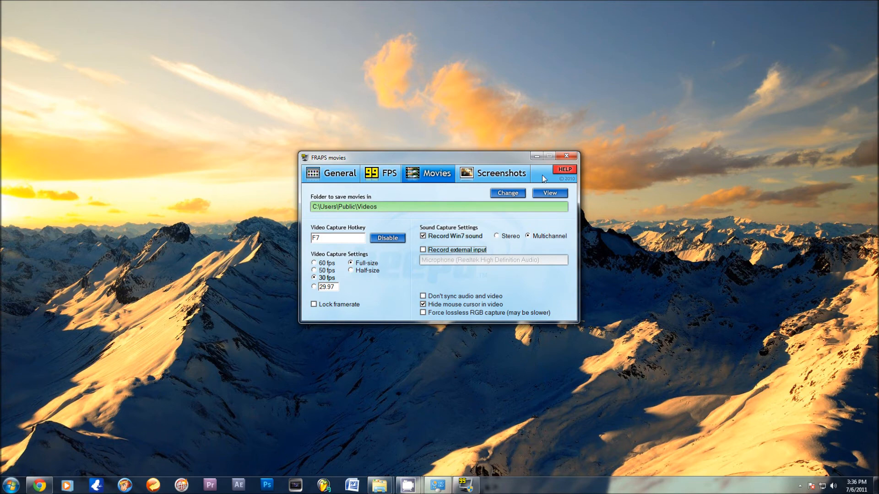
{"action": "left_click", "coordinate": [549, 155]}
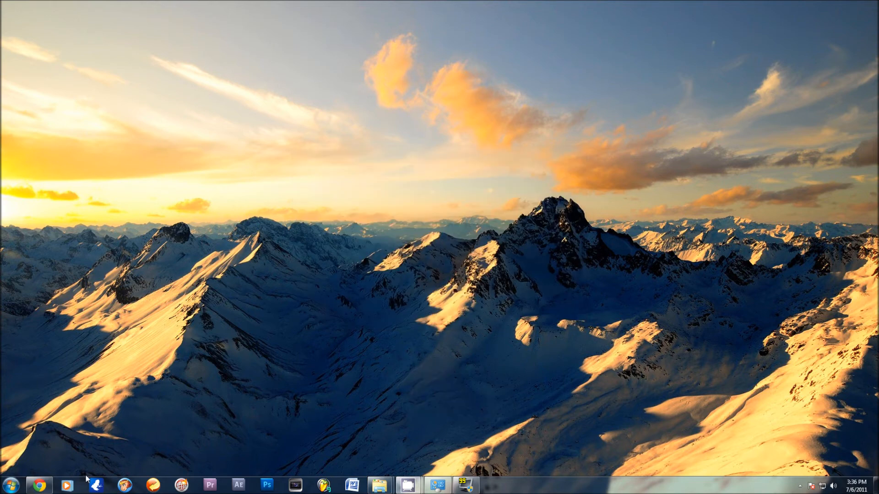
- Relaunch AVer MediaCenter from the Start menu programs list
{"action": "left_click", "coordinate": [10, 485]}
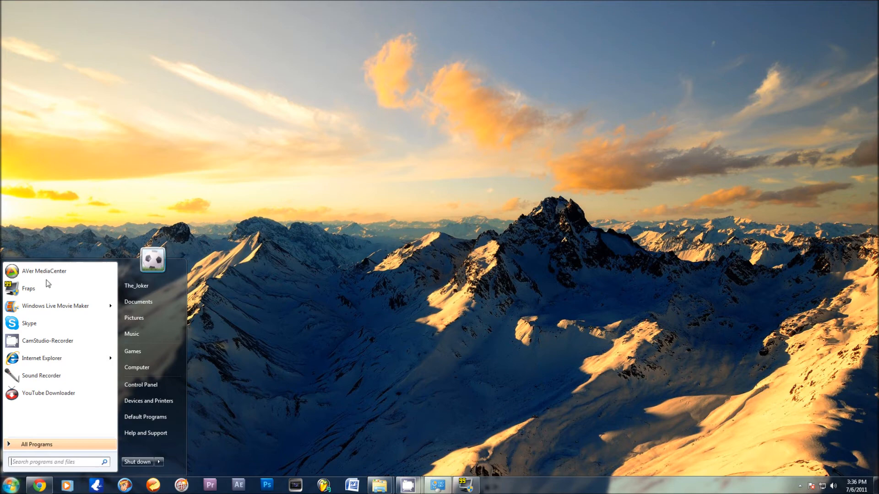
{"action": "left_click", "coordinate": [44, 271]}
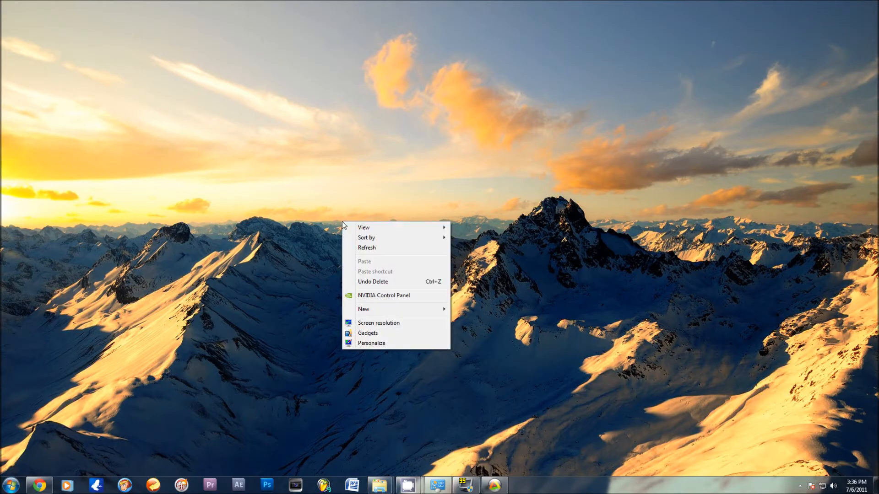
- Set display 2 (FPD1975W) to 1280×720, then check the PS3 feed in AVer MediaCenter
{"action": "left_click", "coordinate": [379, 323]}
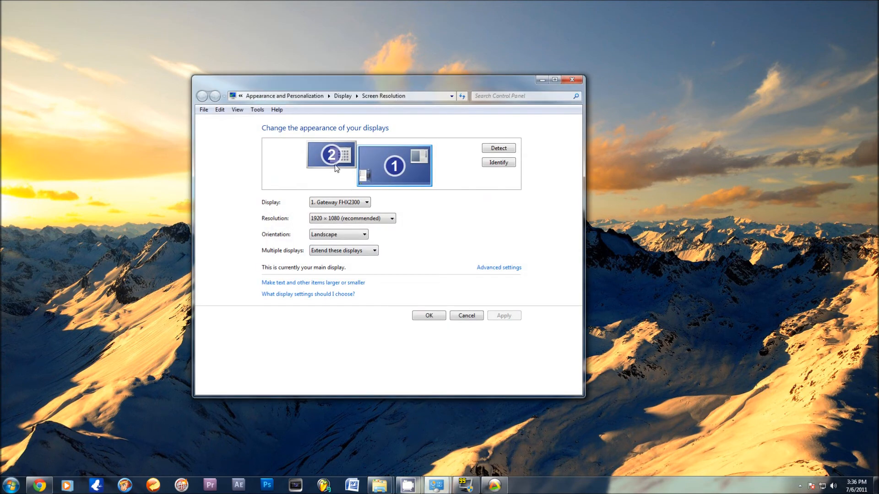
{"action": "left_click", "coordinate": [330, 154]}
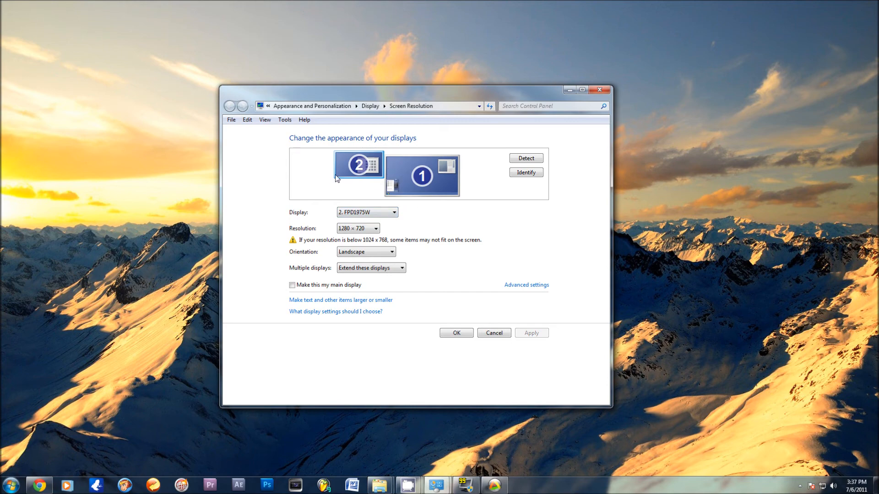
{"action": "mouse_move", "coordinate": [374, 284]}
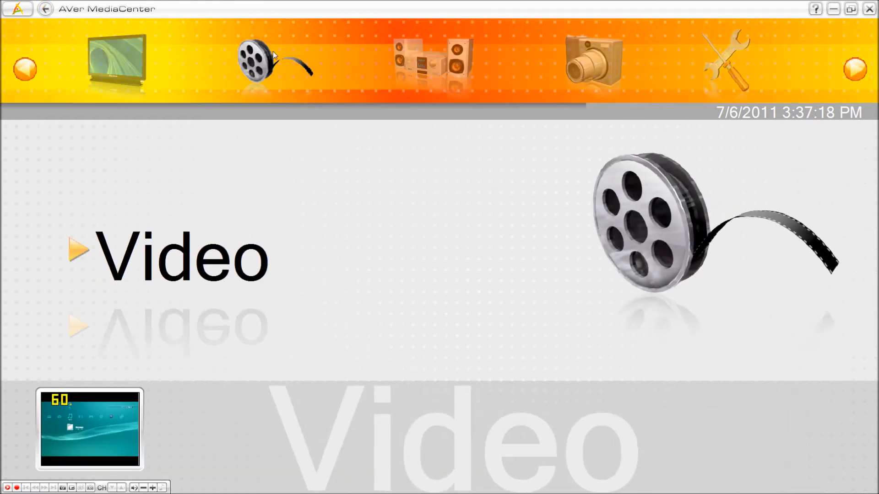
{"action": "left_click", "coordinate": [725, 60]}
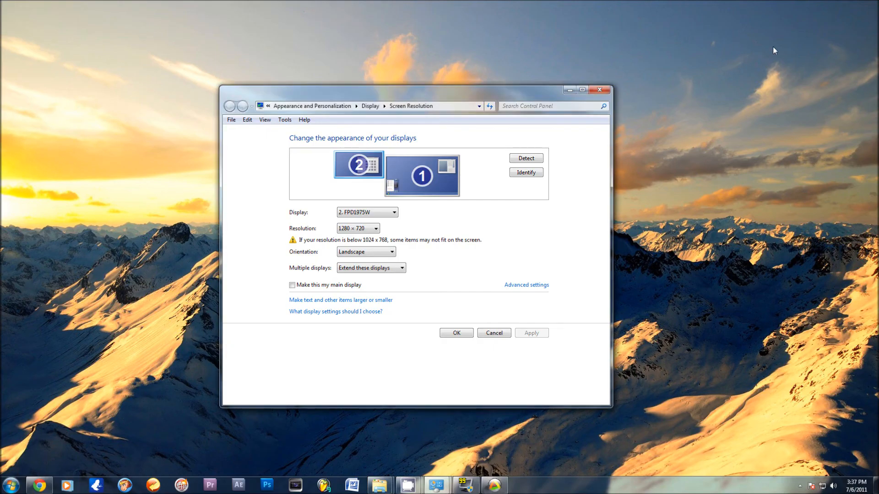
{"action": "mouse_move", "coordinate": [443, 405]}
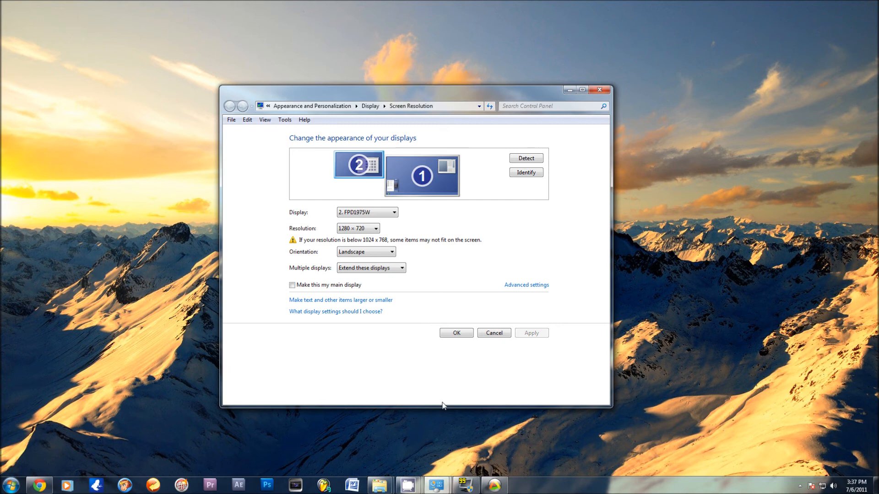
{"action": "mouse_move", "coordinate": [367, 182]}
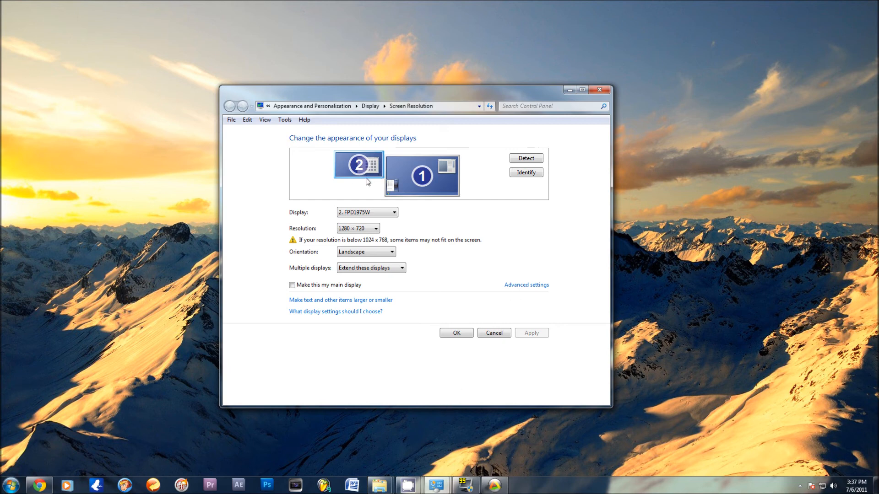
{"action": "left_click", "coordinate": [421, 175]}
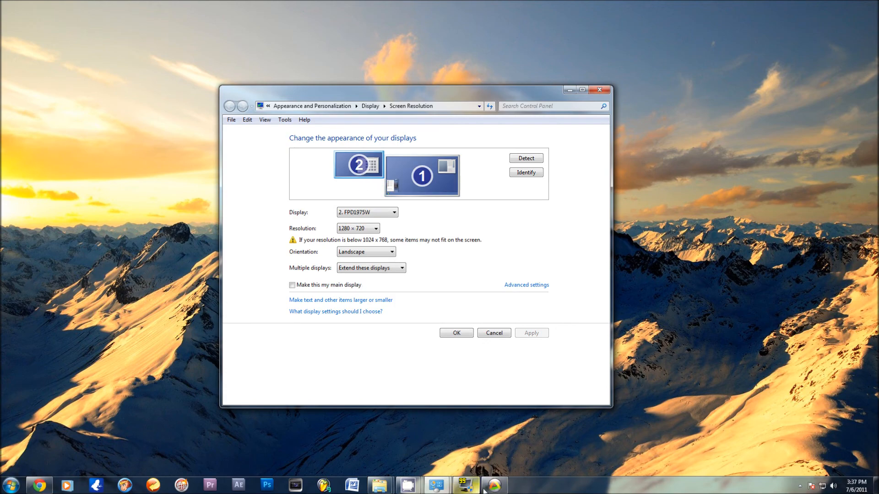
{"action": "left_click", "coordinate": [465, 485]}
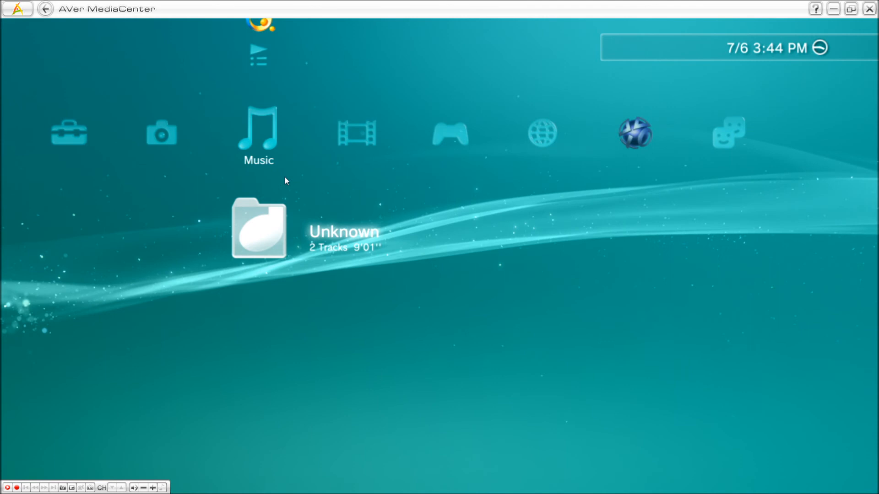
{"action": "mouse_move", "coordinate": [52, 32]}
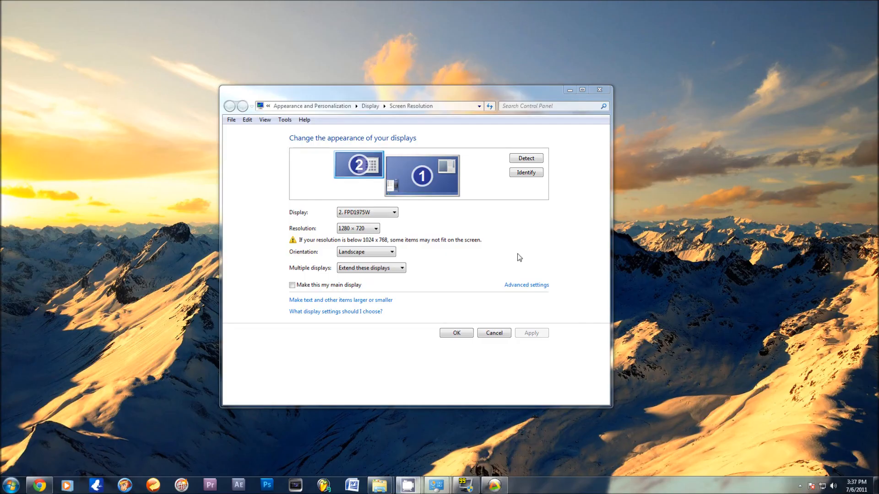
{"action": "mouse_move", "coordinate": [387, 189]}
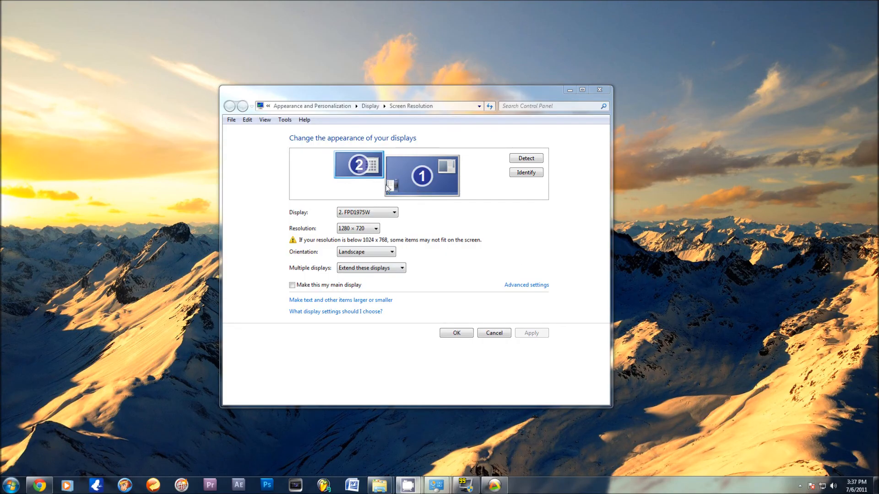
{"action": "mouse_move", "coordinate": [414, 174]}
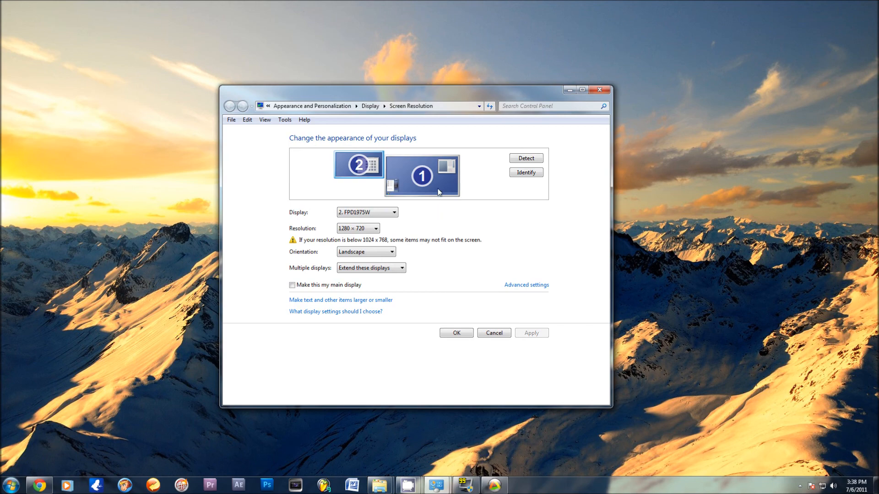
- Close Screen Resolution and show the live HDMI PS3 menu under TV > Live
{"action": "left_click", "coordinate": [421, 175]}
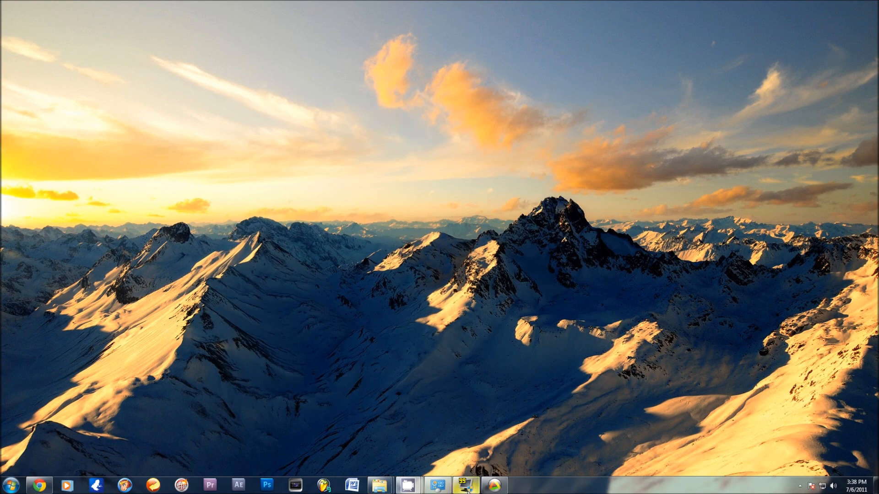
{"action": "mouse_move", "coordinate": [38, 485]}
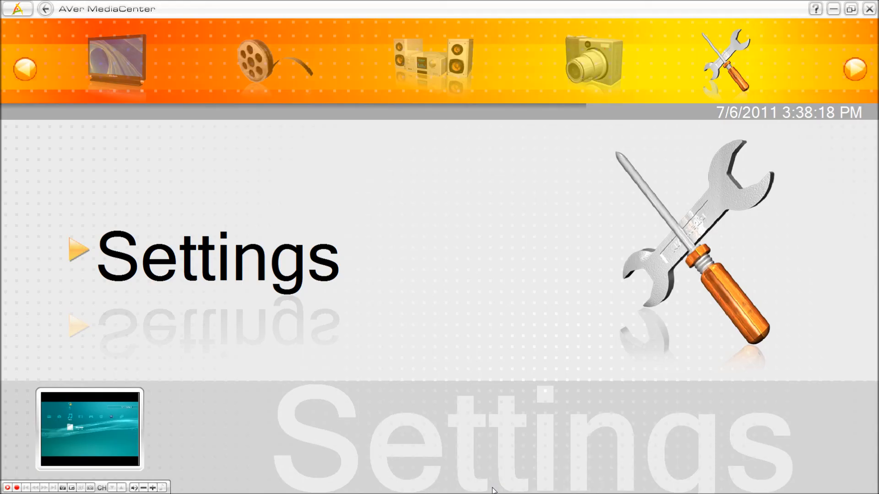
{"action": "left_click", "coordinate": [117, 60]}
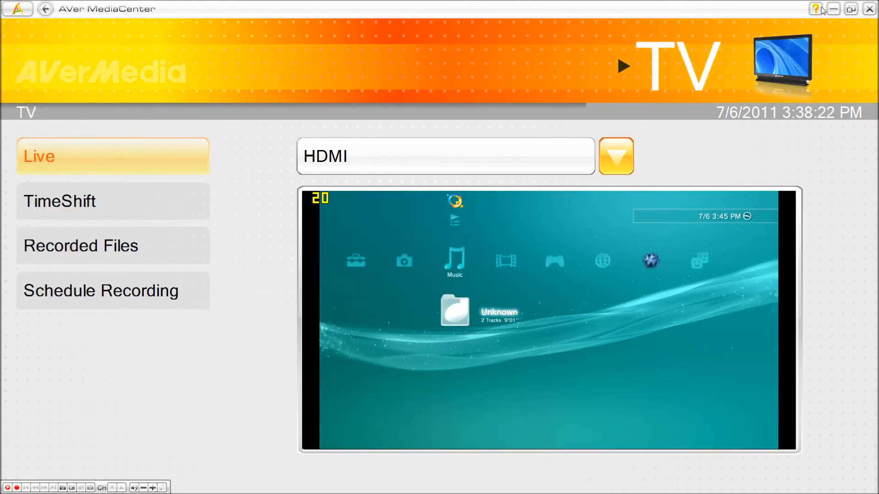
{"action": "mouse_move", "coordinate": [432, 289]}
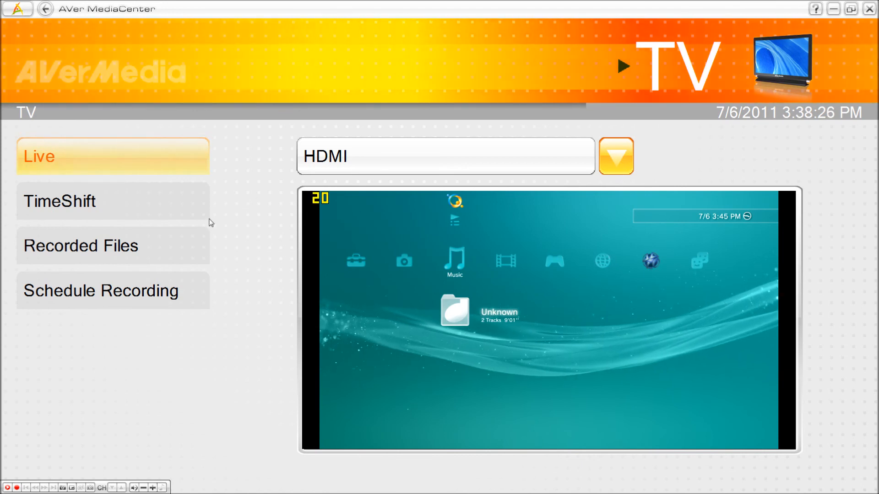
{"action": "left_click", "coordinate": [101, 290]}
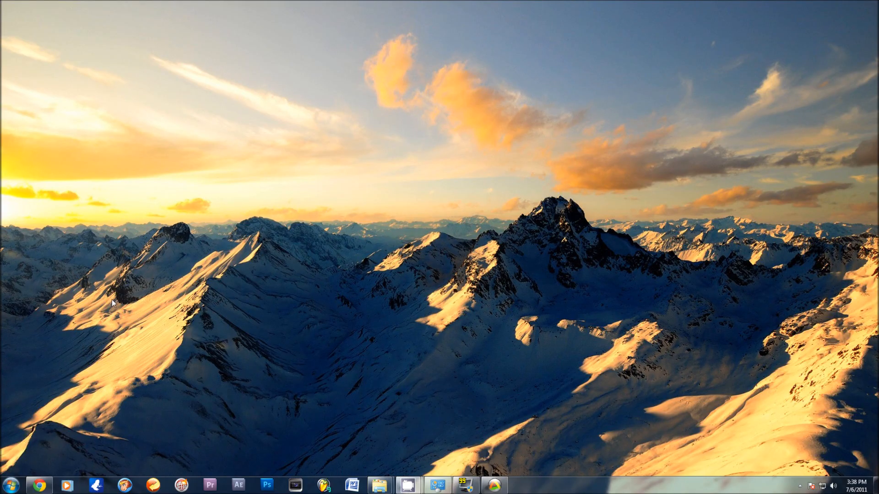
{"action": "mouse_move", "coordinate": [115, 276]}
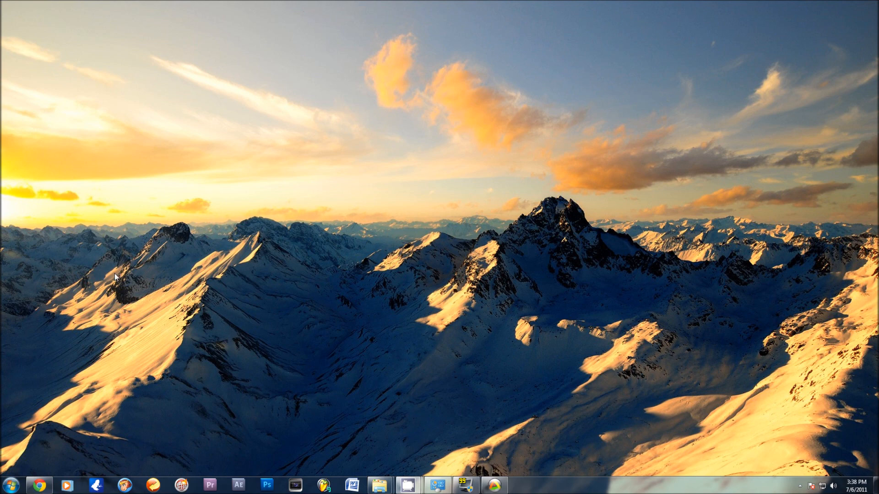